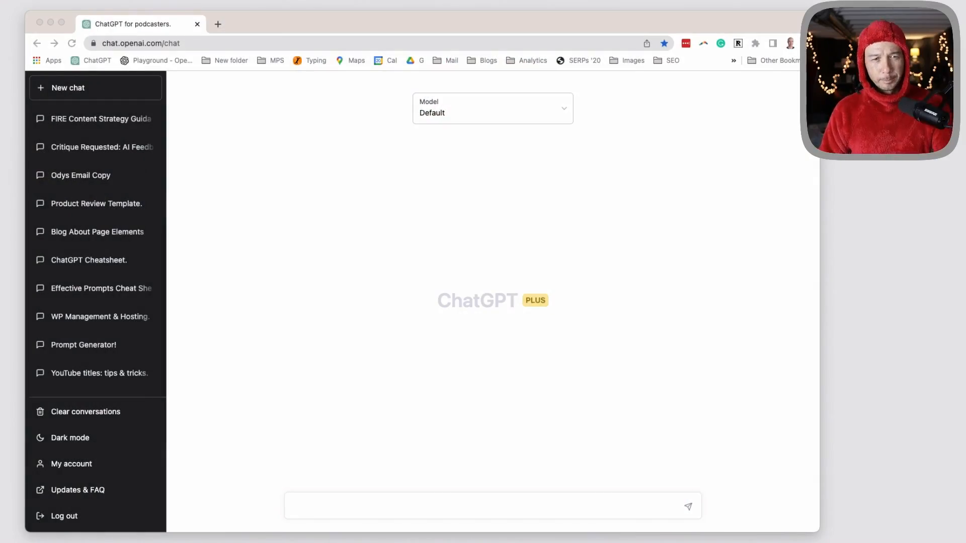
- Ask ChatGPT 'What things can ChatGPT do for podcasters?' in a new message
left_click(493, 506)
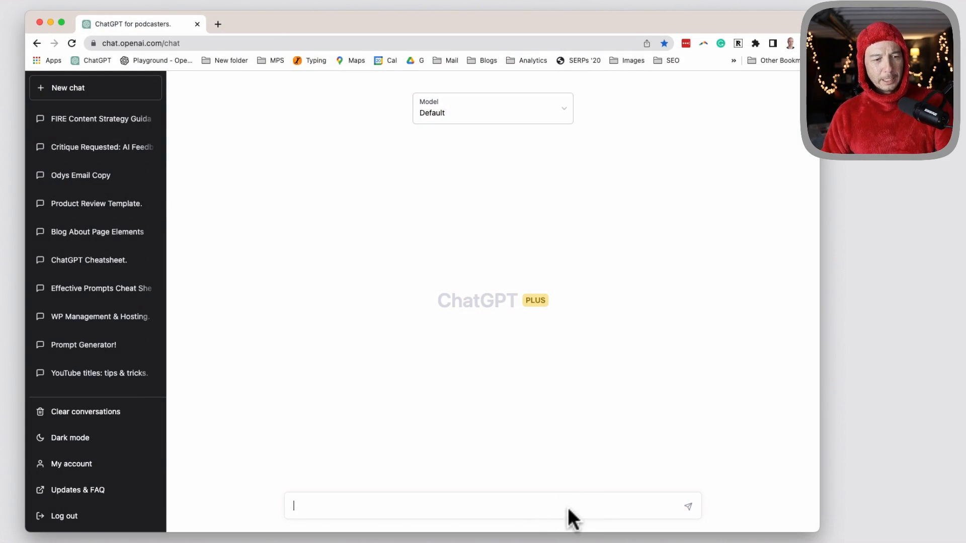
type("What things can ChatGPT do for podcasters?")
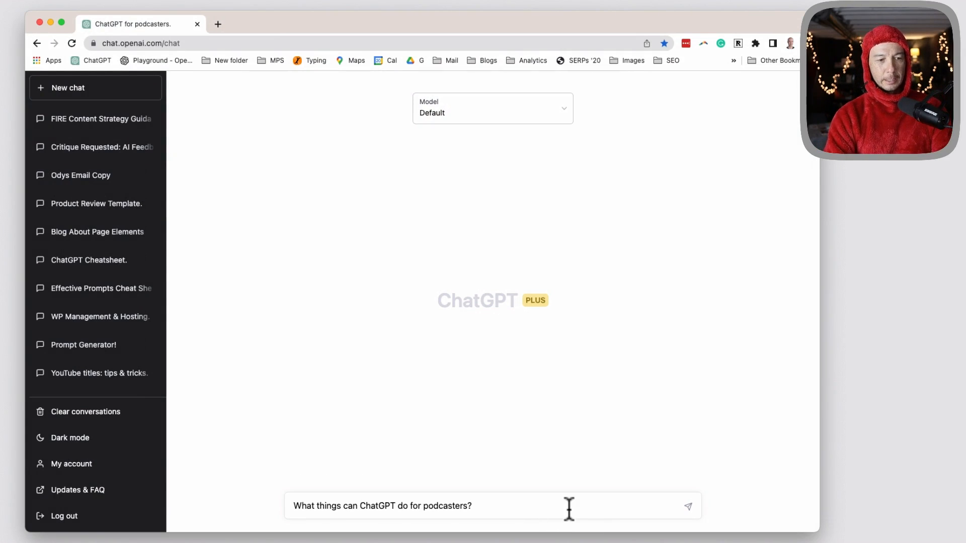
left_click(688, 506)
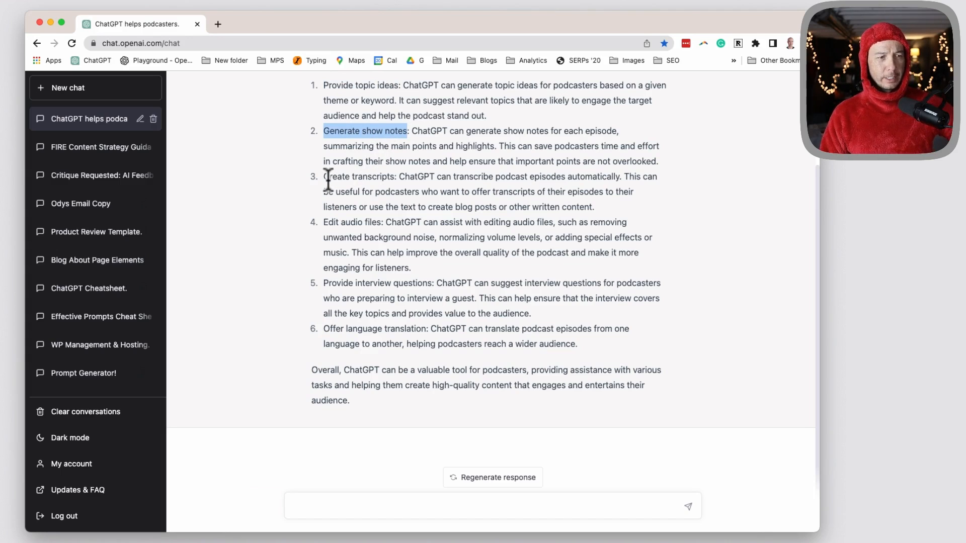
- Review the six-point answer, highlighting 'Generate show notes' and 'Edit audio files'
double_click(359, 177)
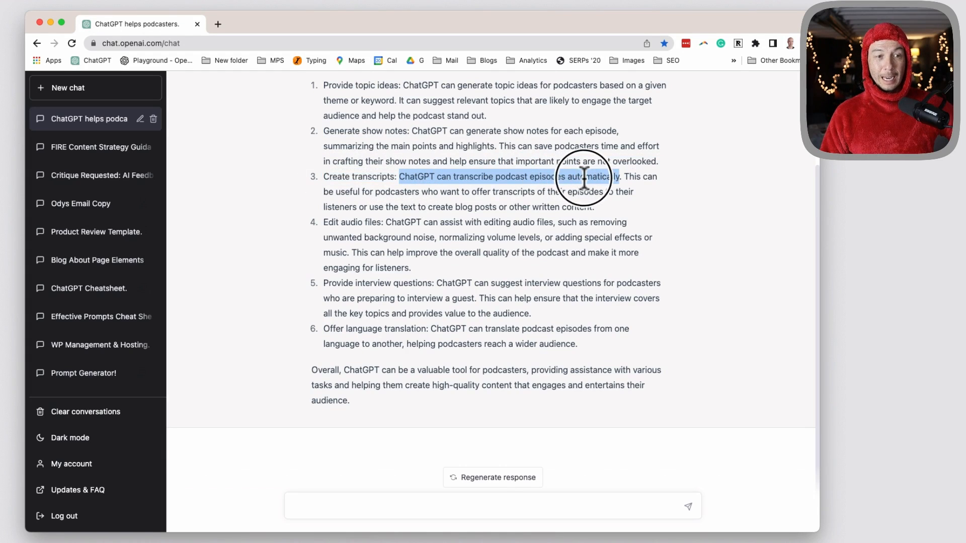
mouse_move(516, 241)
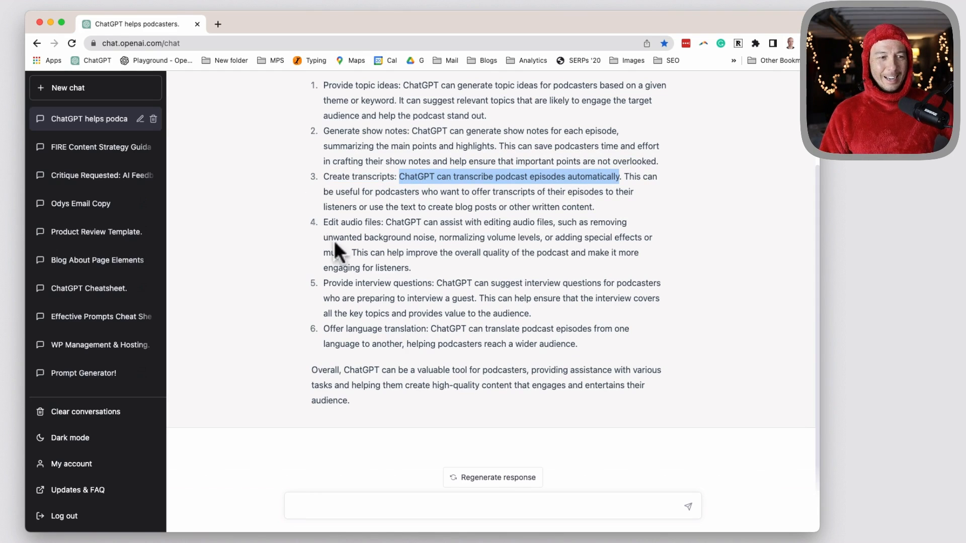
double_click(353, 222)
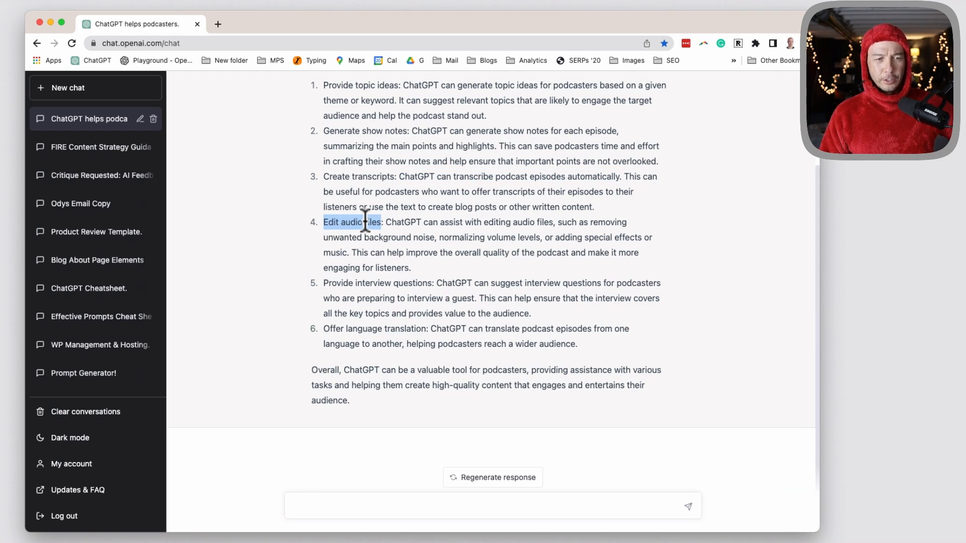
mouse_move(345, 294)
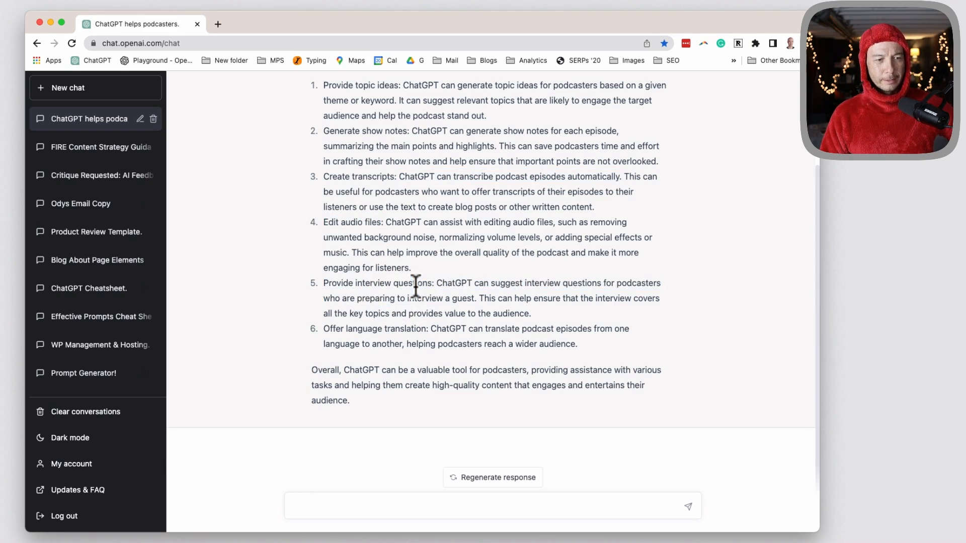
mouse_move(333, 329)
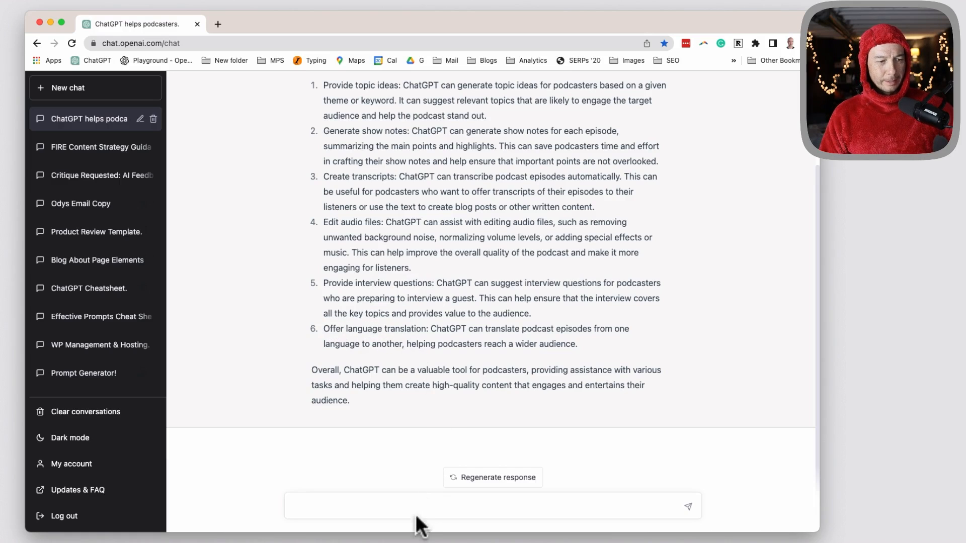
left_click(426, 506)
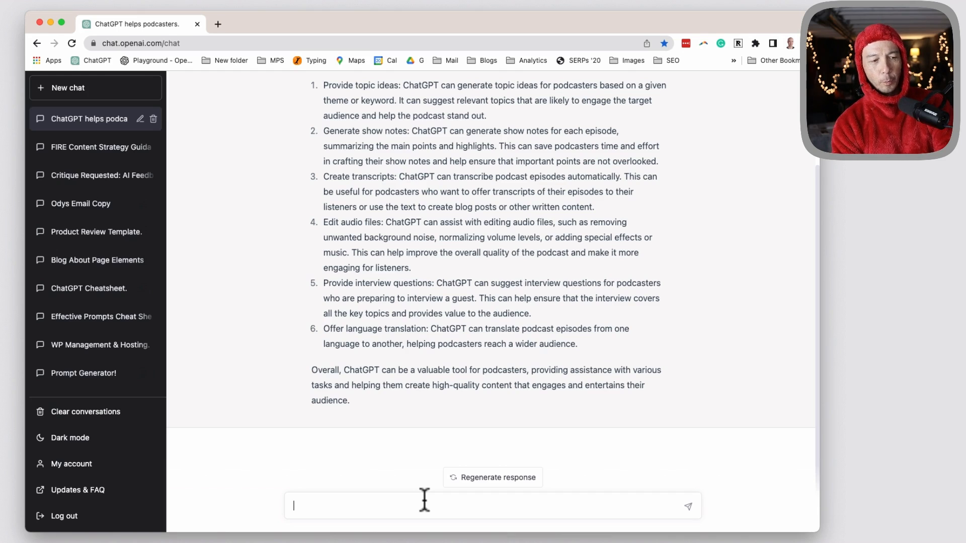
- Send 'Can you do more for podcasters' and highlight the Marketing, Engagement and Content creation headings
left_click(491, 477)
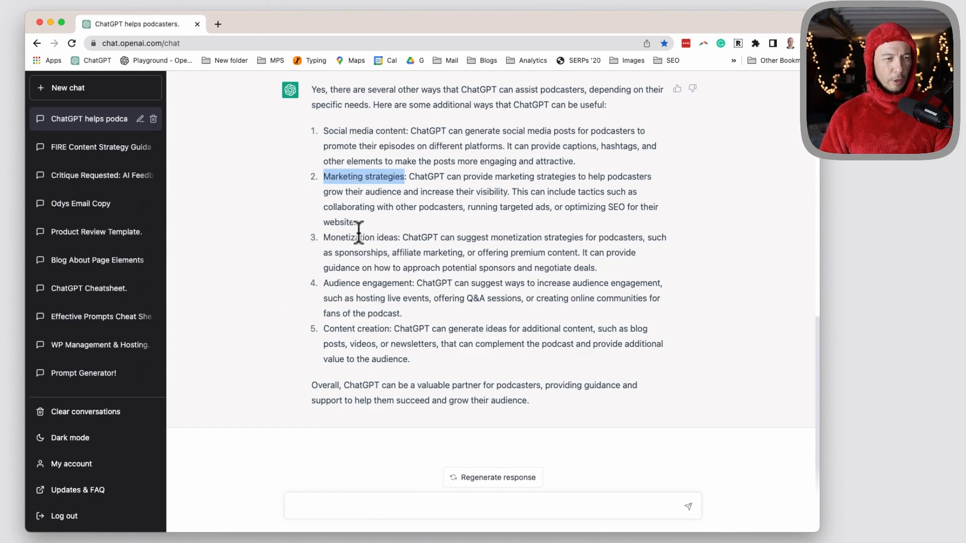
double_click(340, 282)
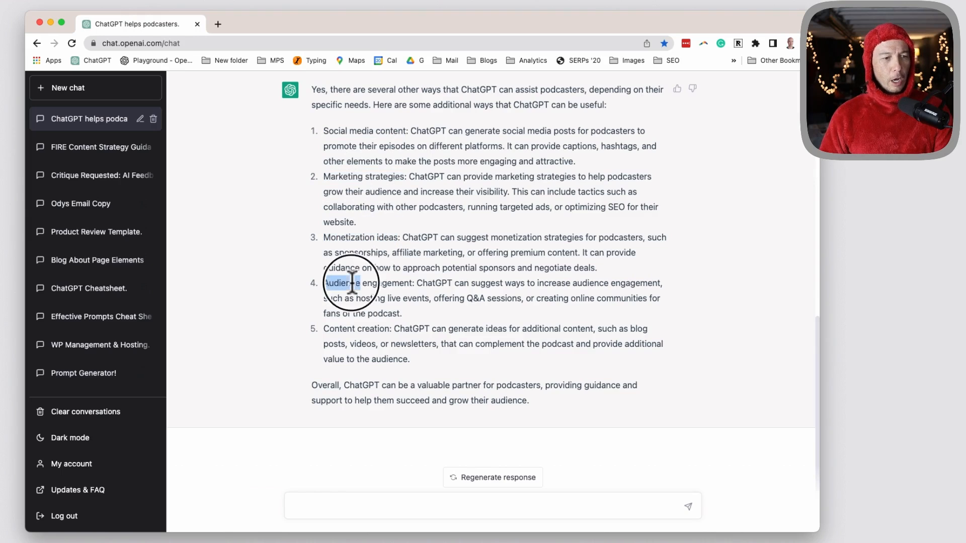
double_click(337, 328)
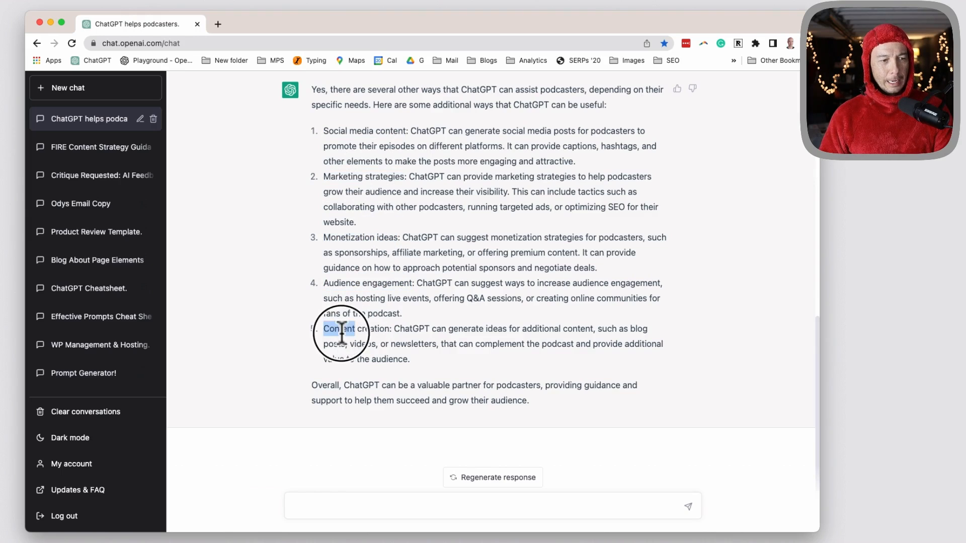
left_click_drag(336, 328, 390, 329)
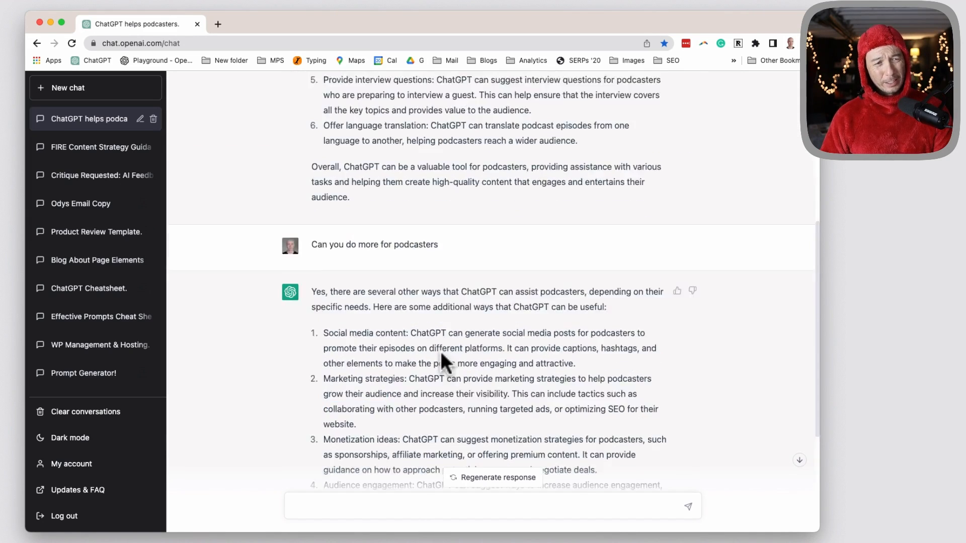
scroll("up", 3)
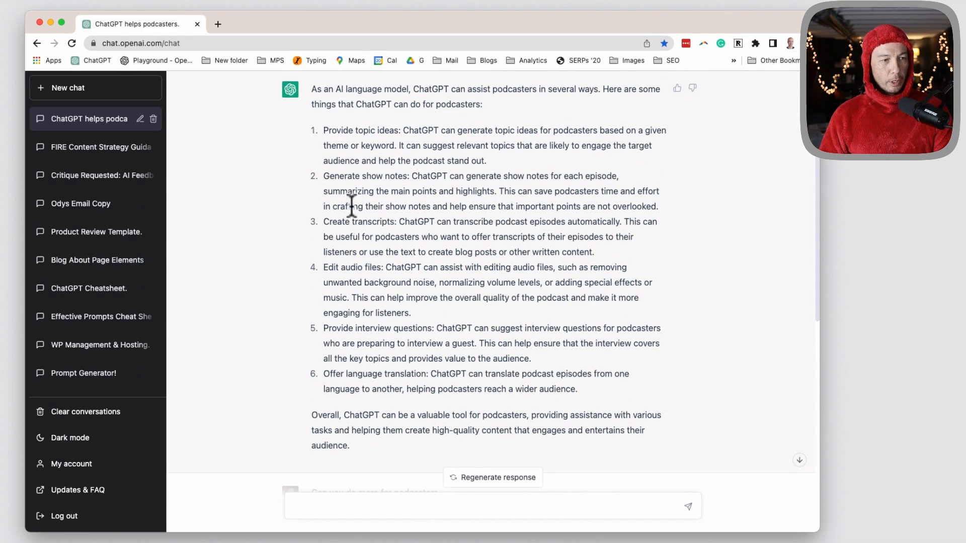
mouse_move(332, 225)
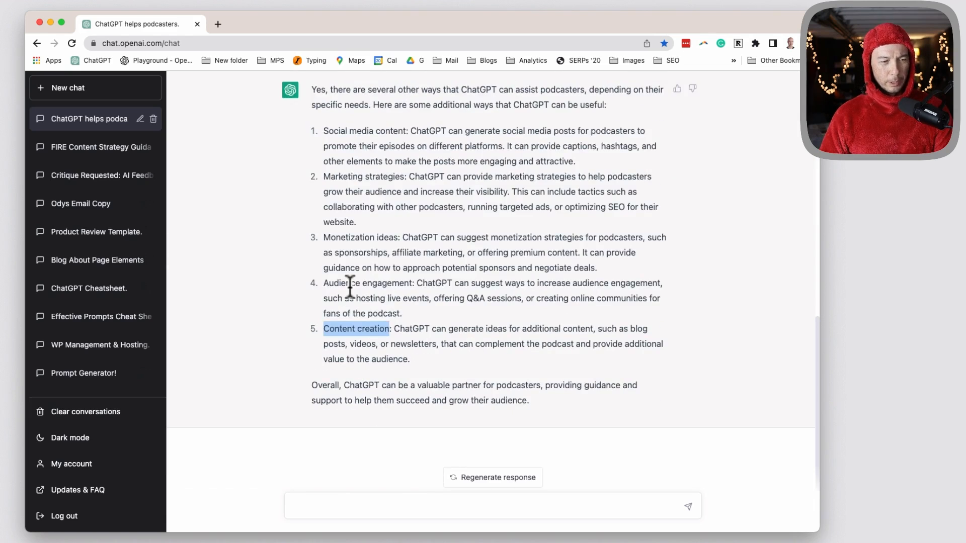
- Request one combined list without 'Create transcripts' and 'Edit audio files', then highlight 'Provide topic ideas'
type("ple")
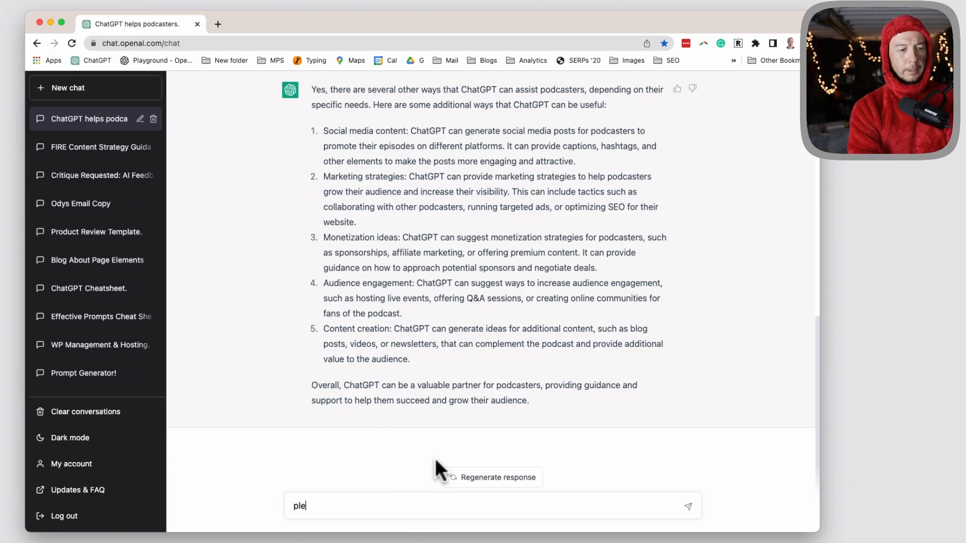
type("create a single list")
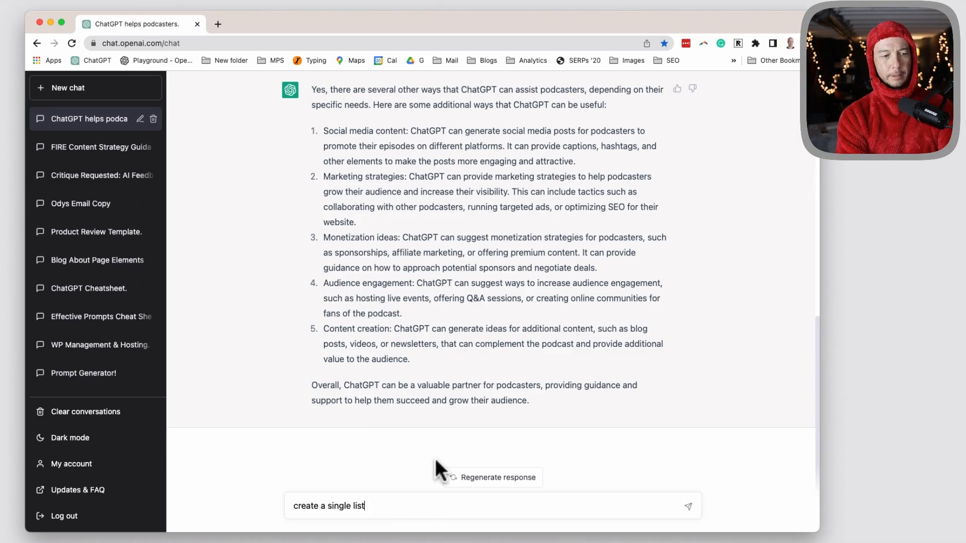
type(", but remove")
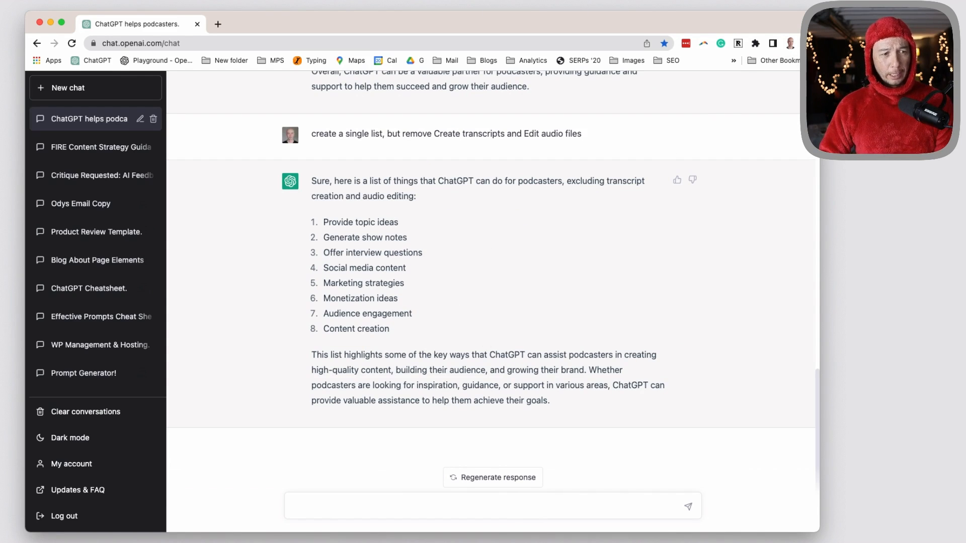
mouse_move(437, 236)
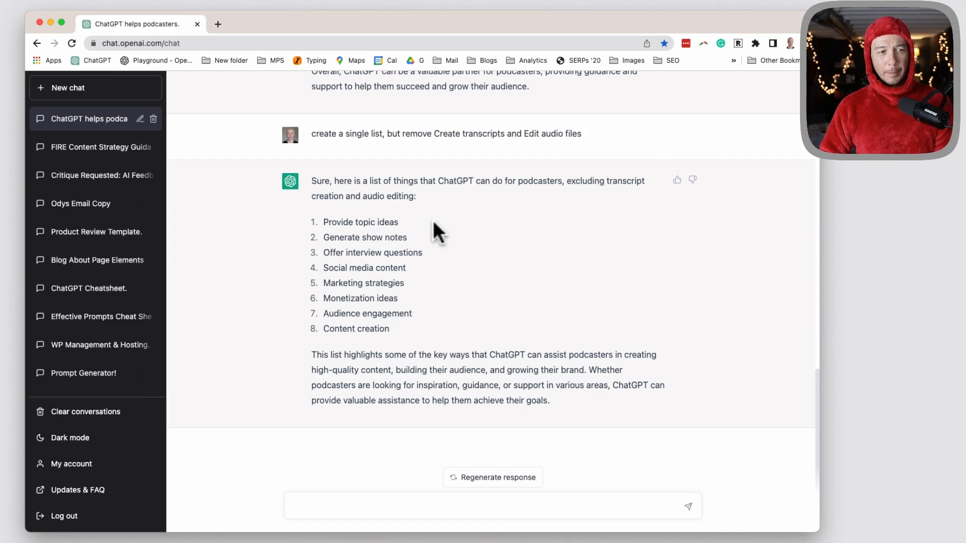
mouse_move(343, 234)
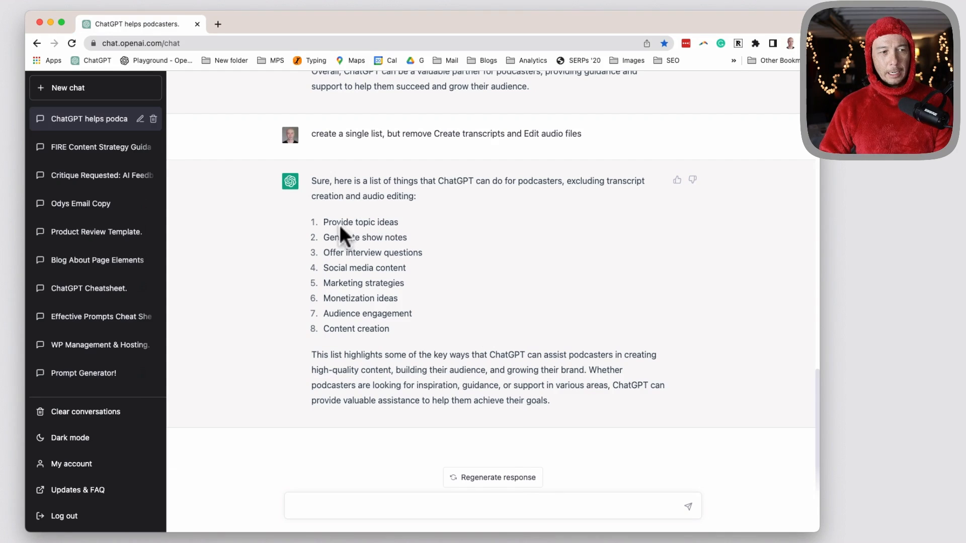
double_click(360, 222)
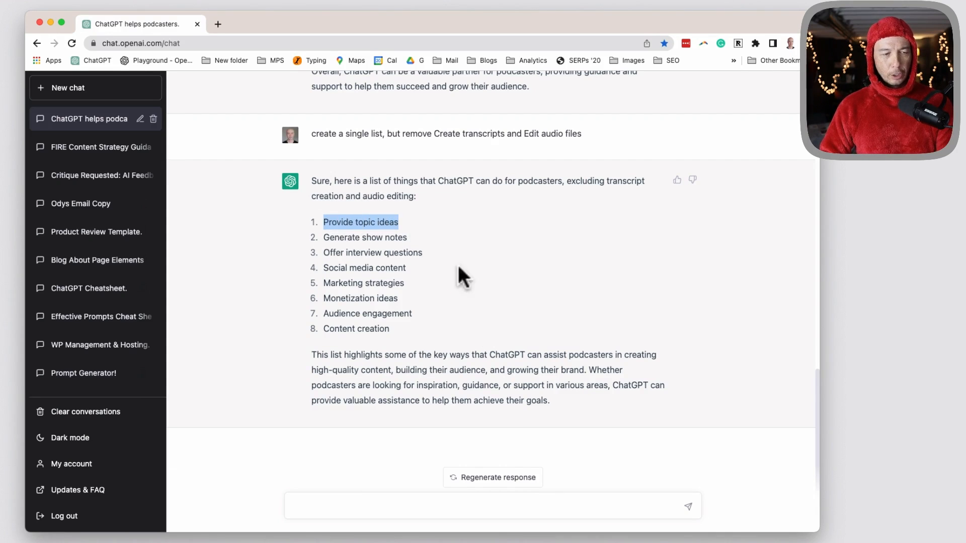
mouse_move(478, 339)
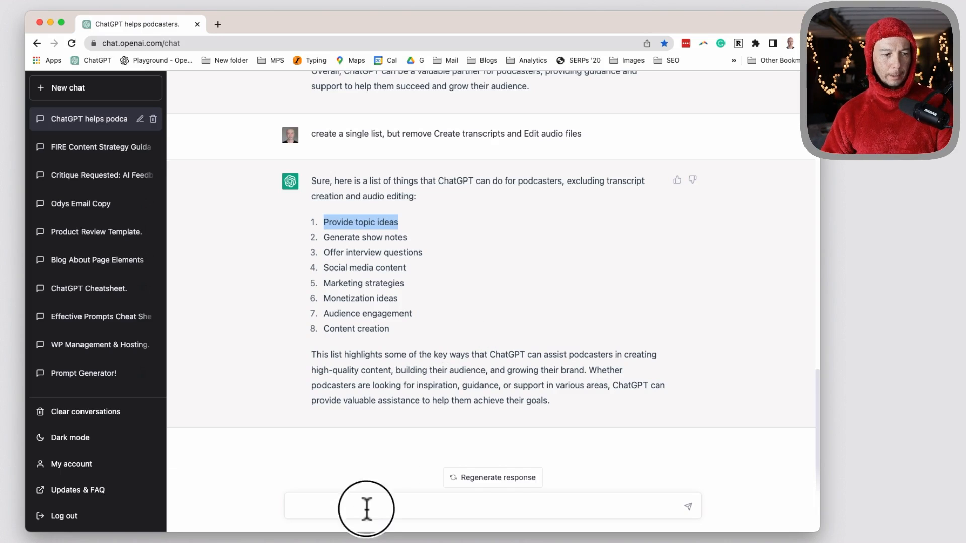
- Draft a prompt for 100–300-word podcast script sections per [topic], with topic 'Provide topic ideas'
type("Create a script for each")
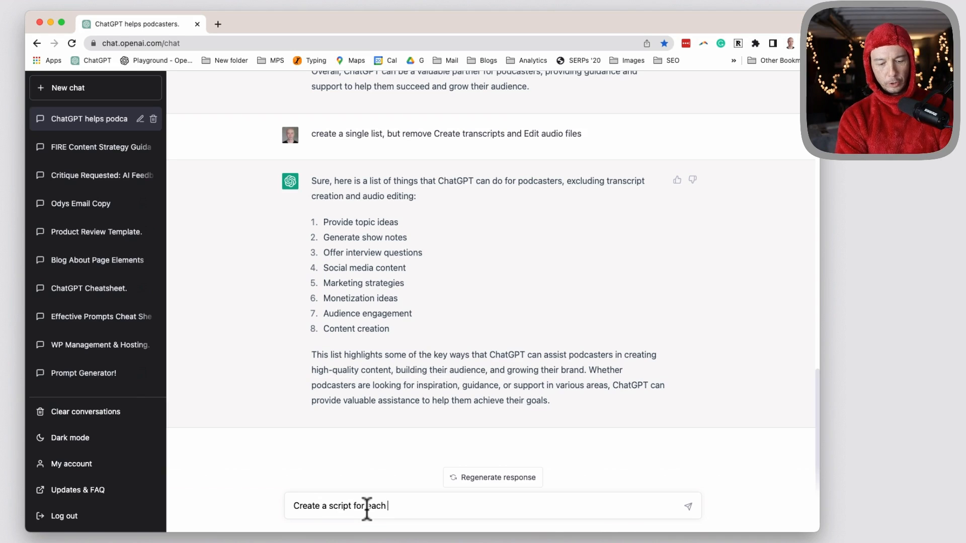
type("[e")
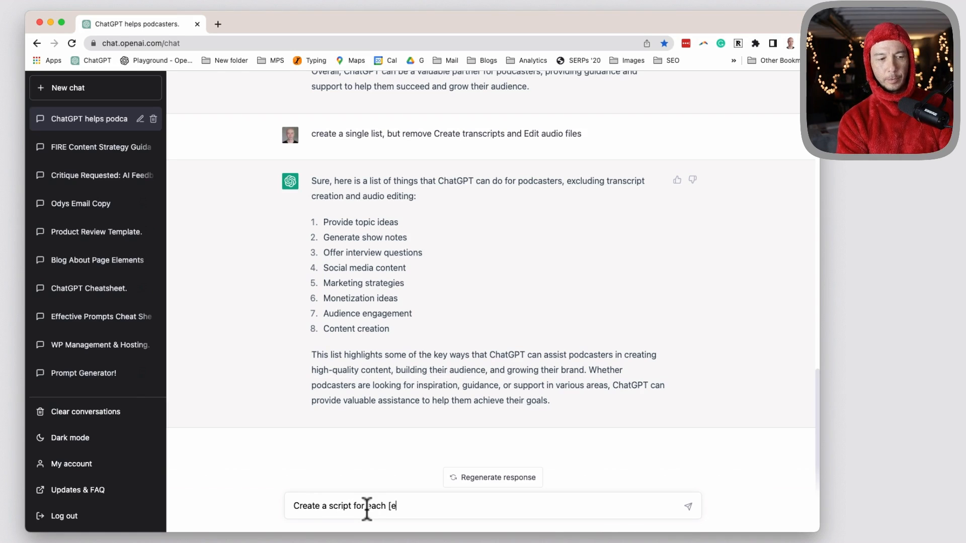
type("section")
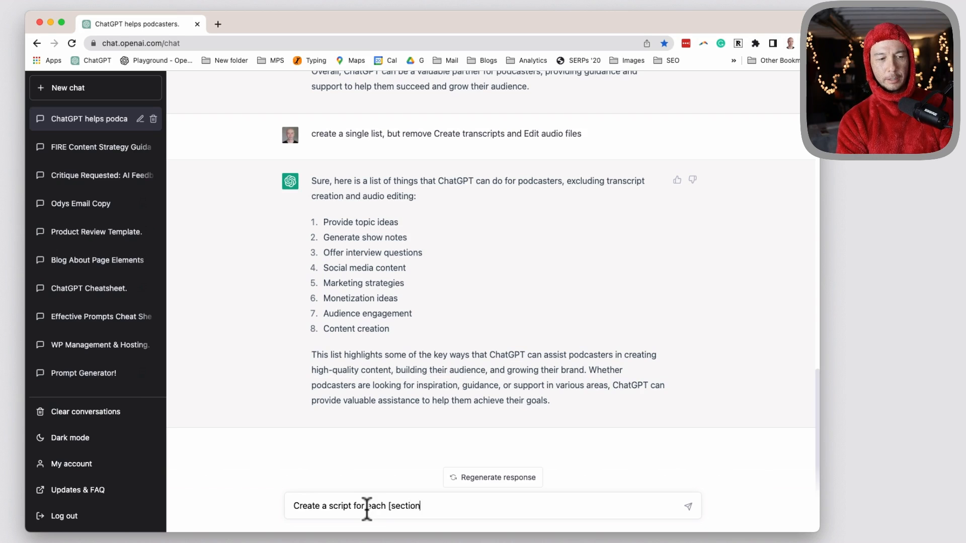
type("topic]")
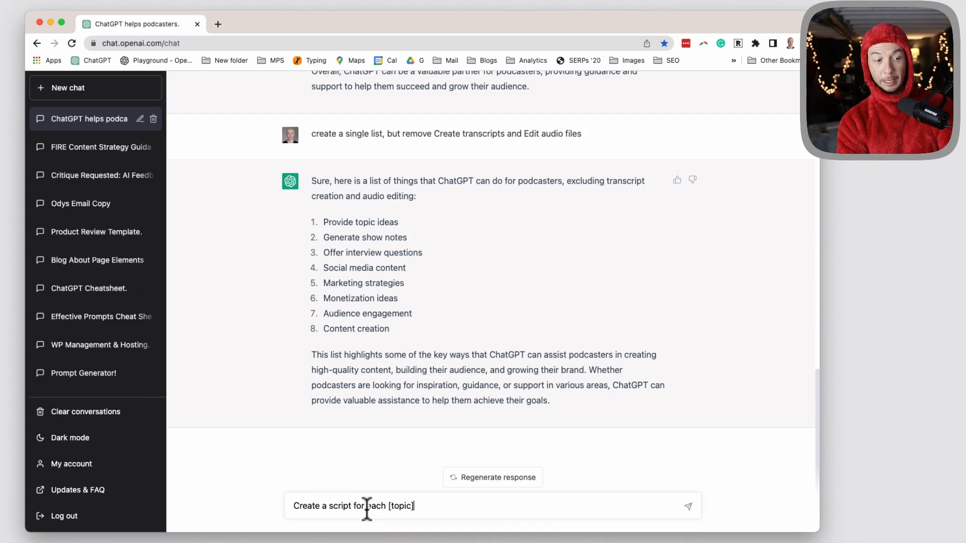
type("for a p")
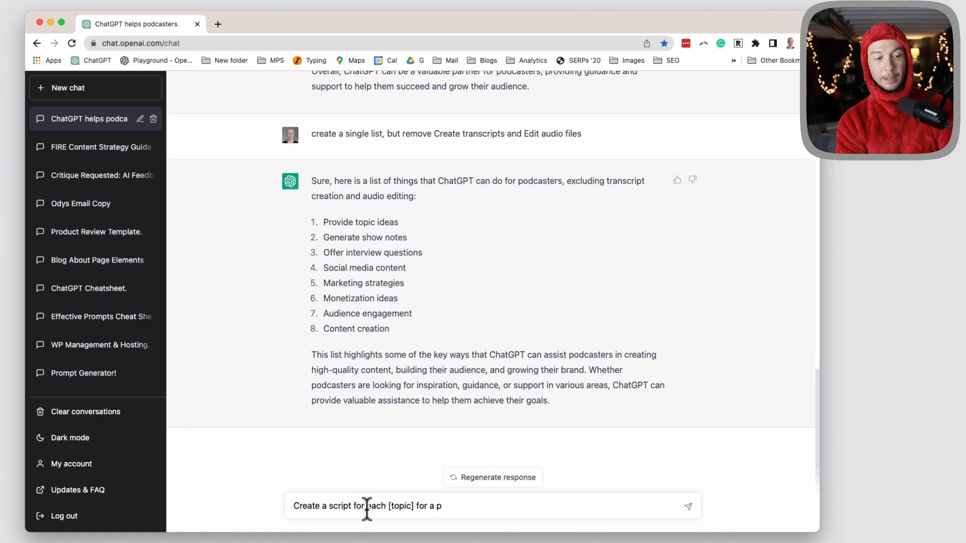
type("odcast.")
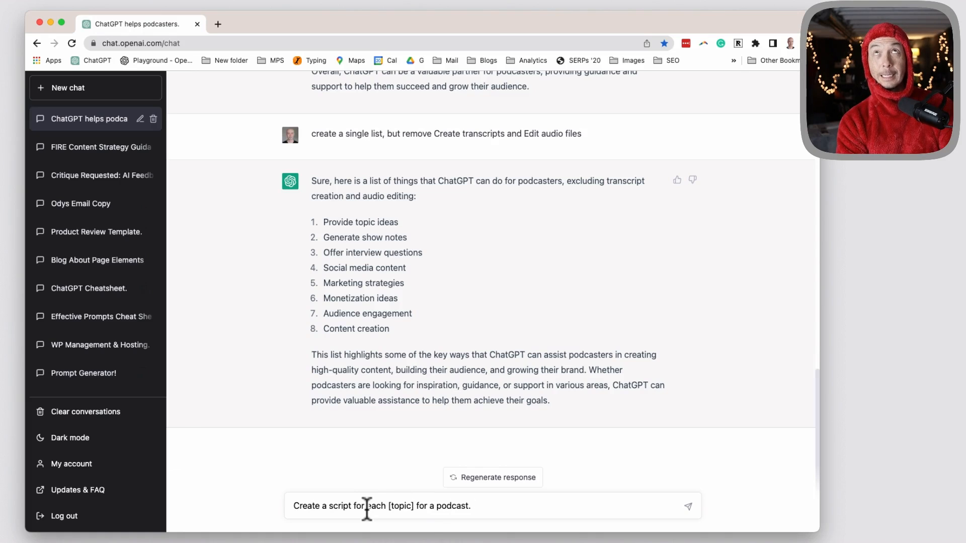
type("m")
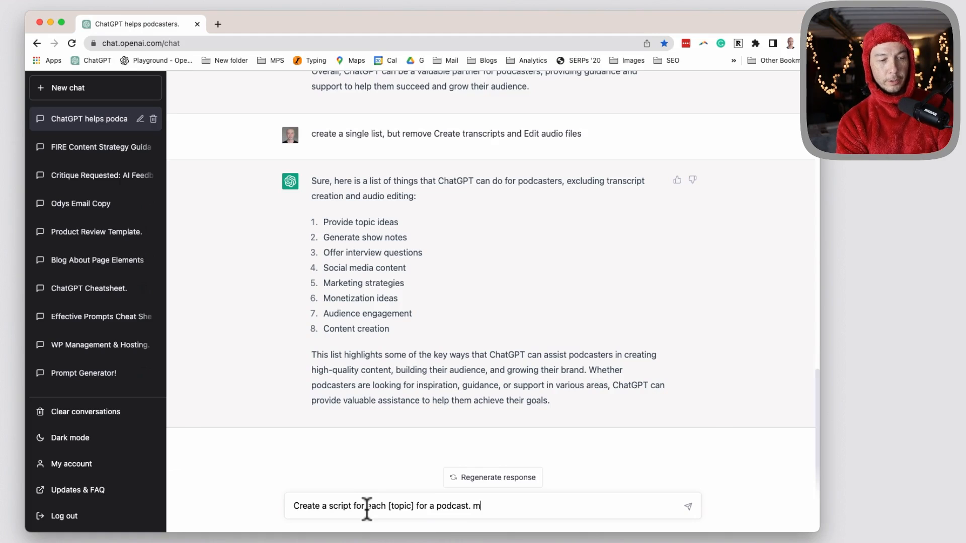
type("ake each topic section 100-300 words. [topic]=")
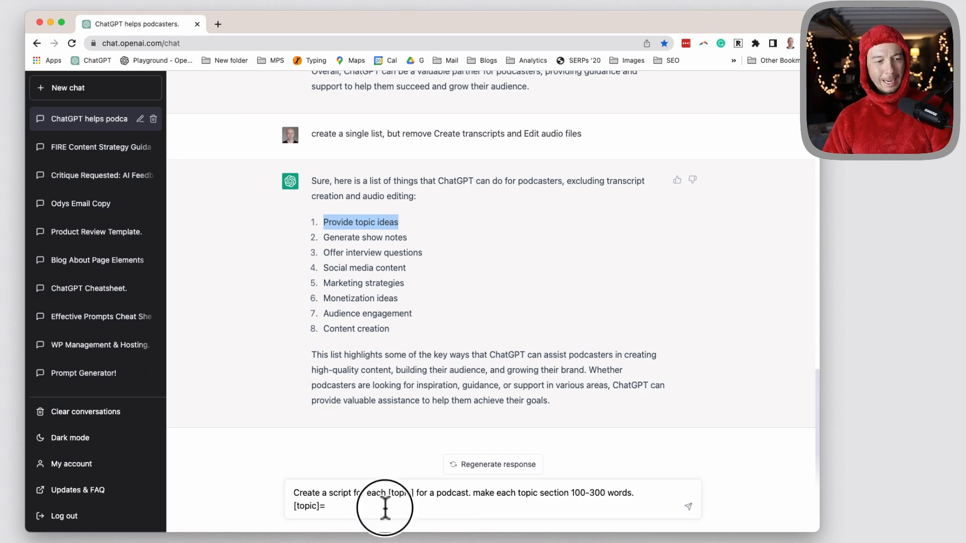
type("Provide topic ideas")
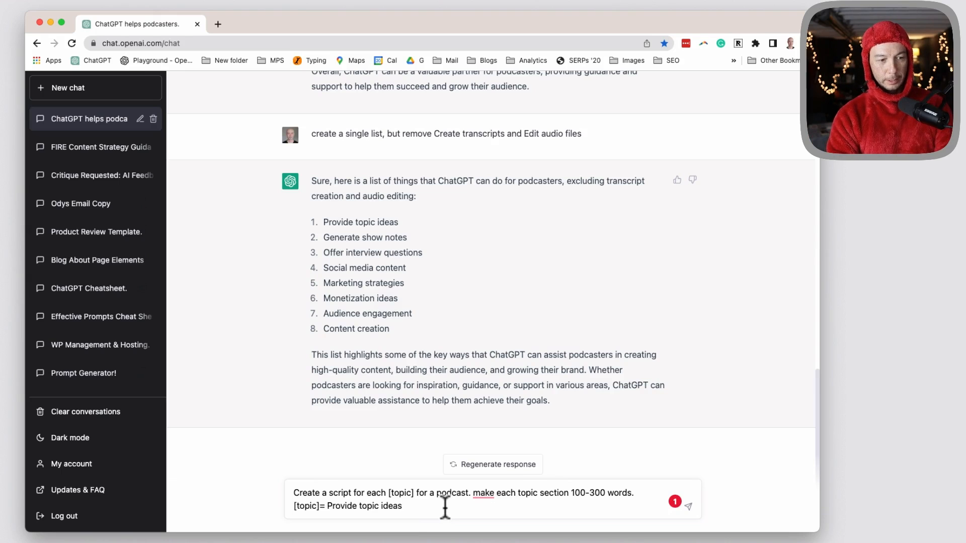
- Send the script prompt and scroll through the generated topic scripts up to Content creation
left_click(688, 507)
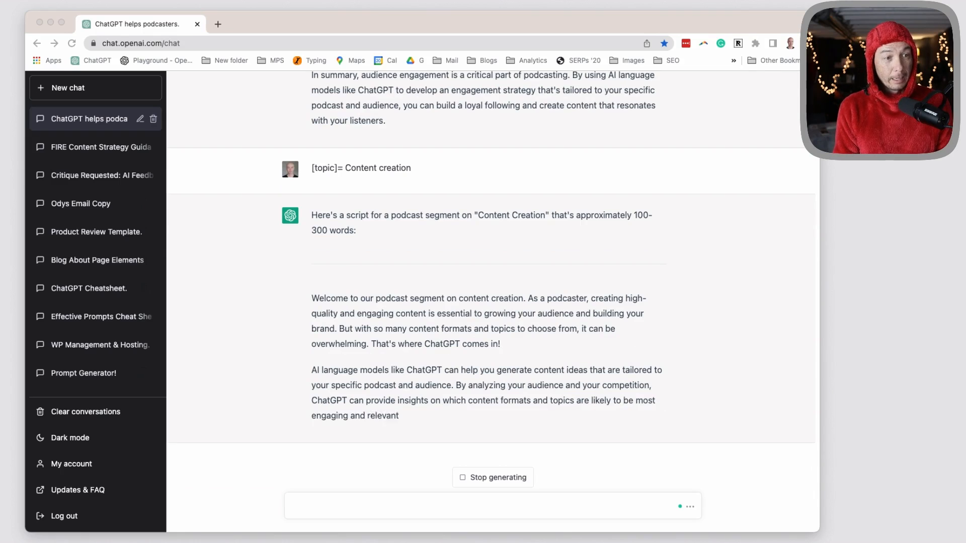
scroll("down", 3)
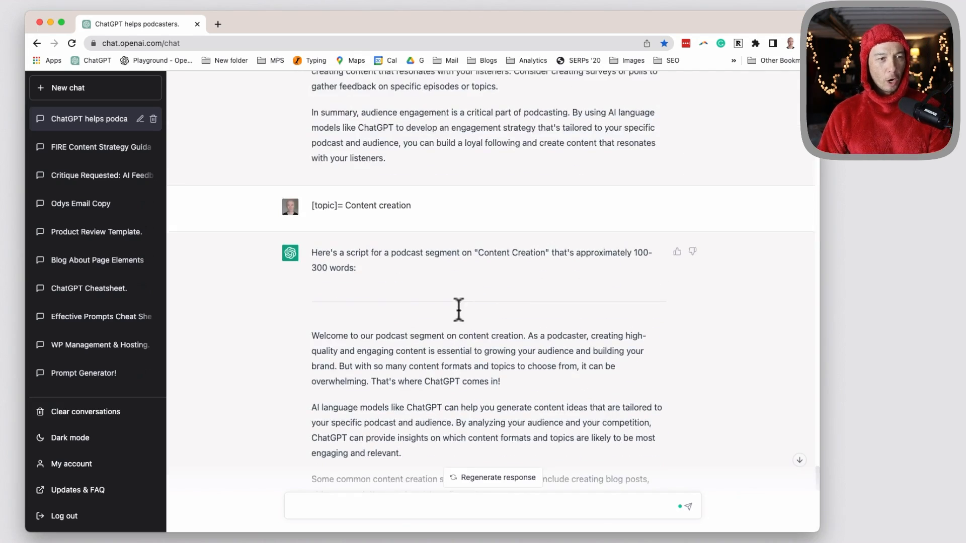
scroll("down", 3)
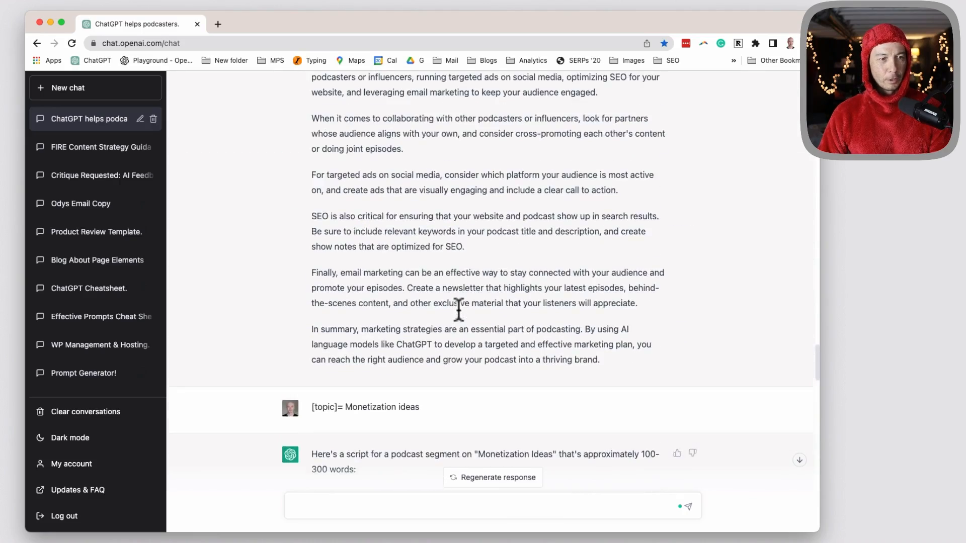
scroll("down", 3)
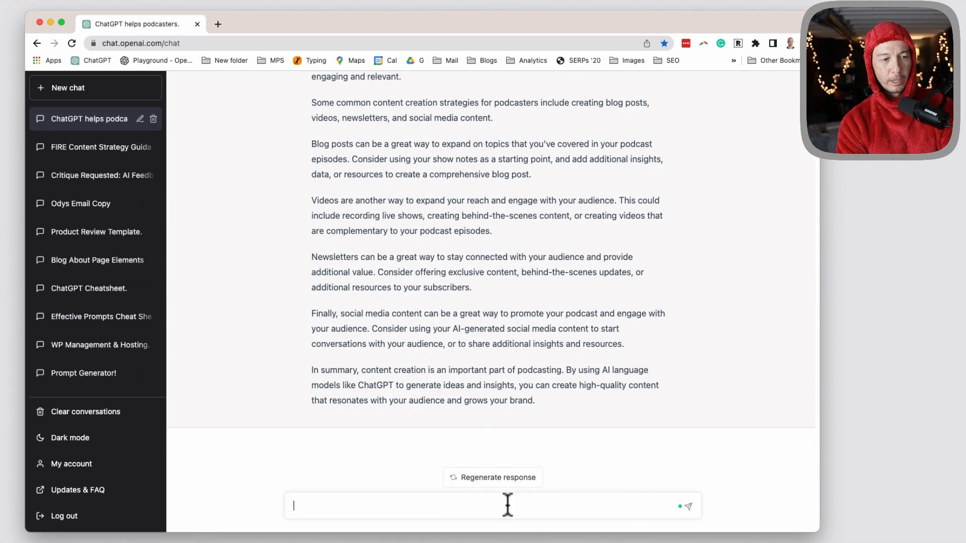
- Draft a prompt for a humorous, wordplay-rich 200-word episode intro about ChatGPT for podcasters
type("Ca")
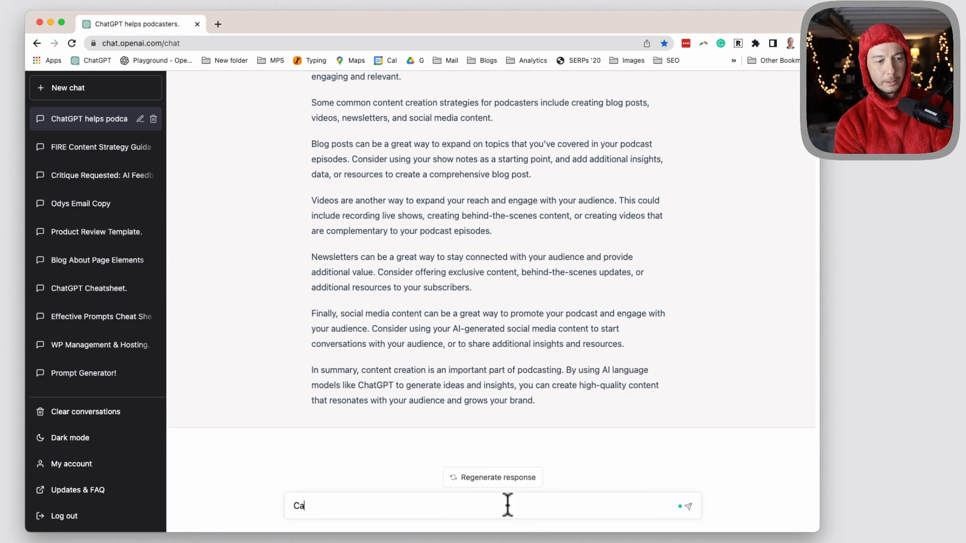
key("Backspace")
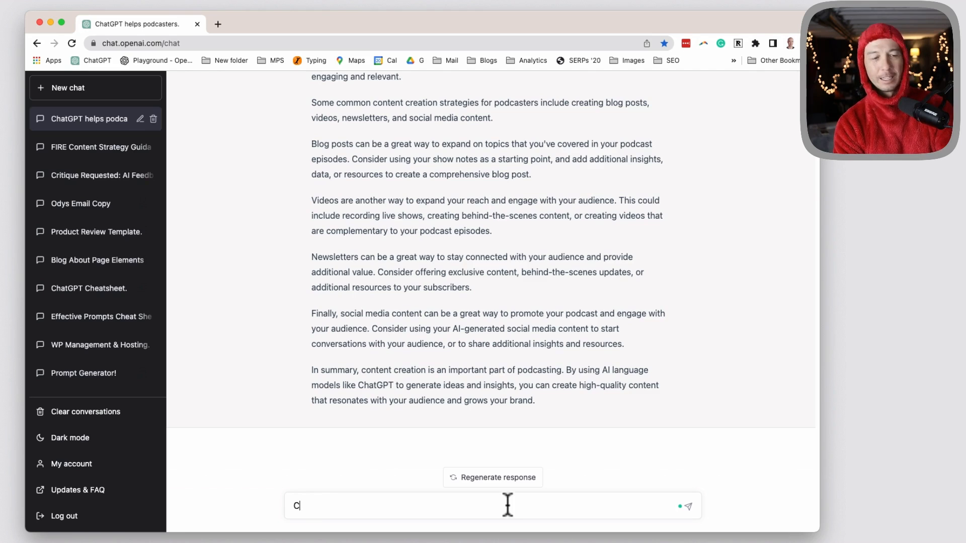
key("backspace")
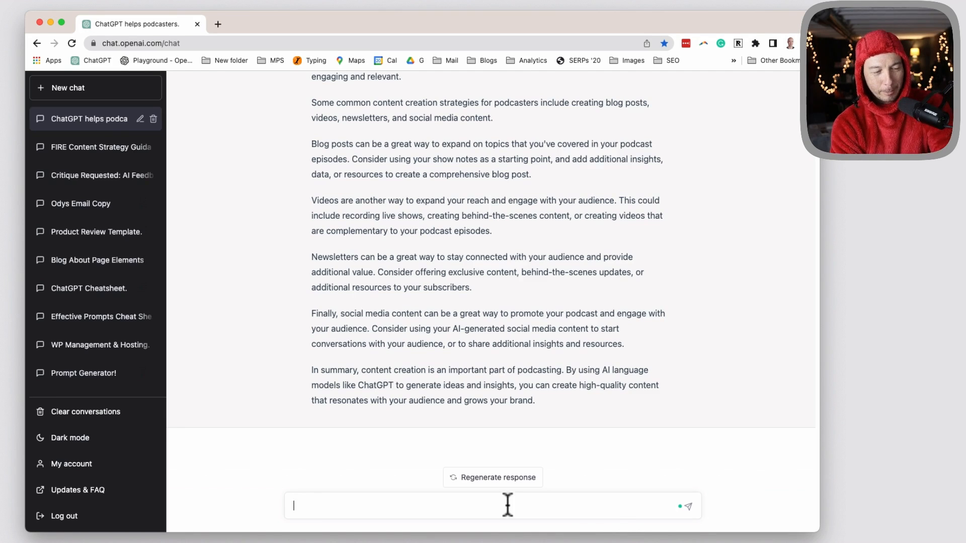
type("write an en")
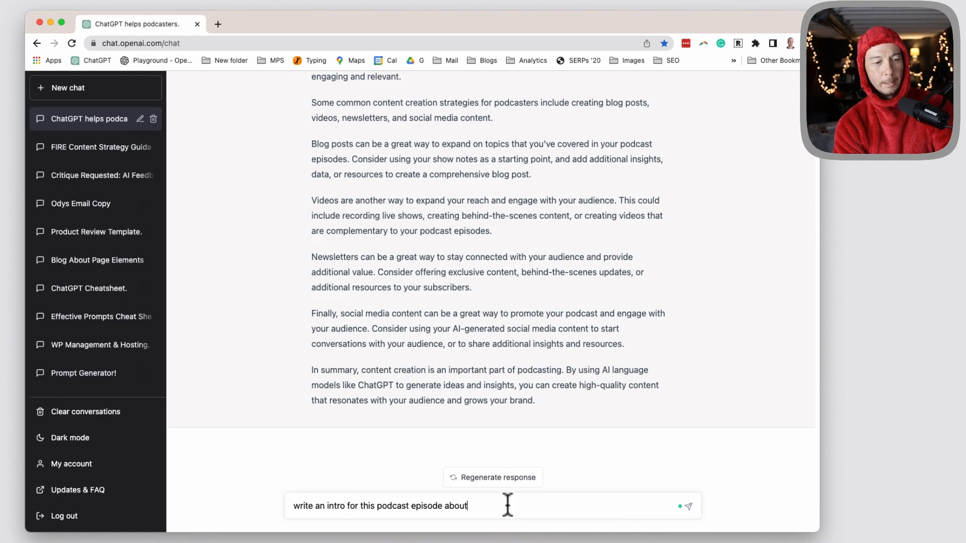
type("what cha")
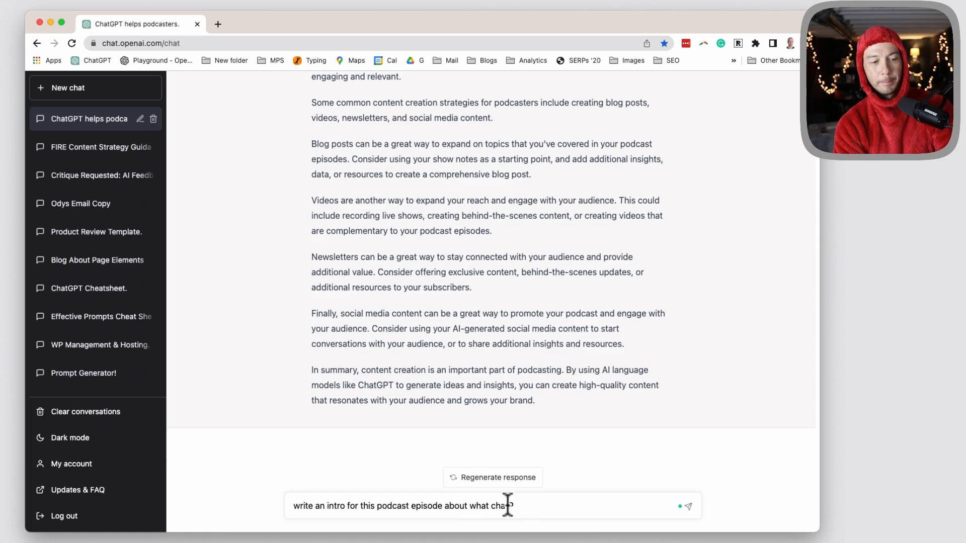
type("tGPT can do to help podcasters.")
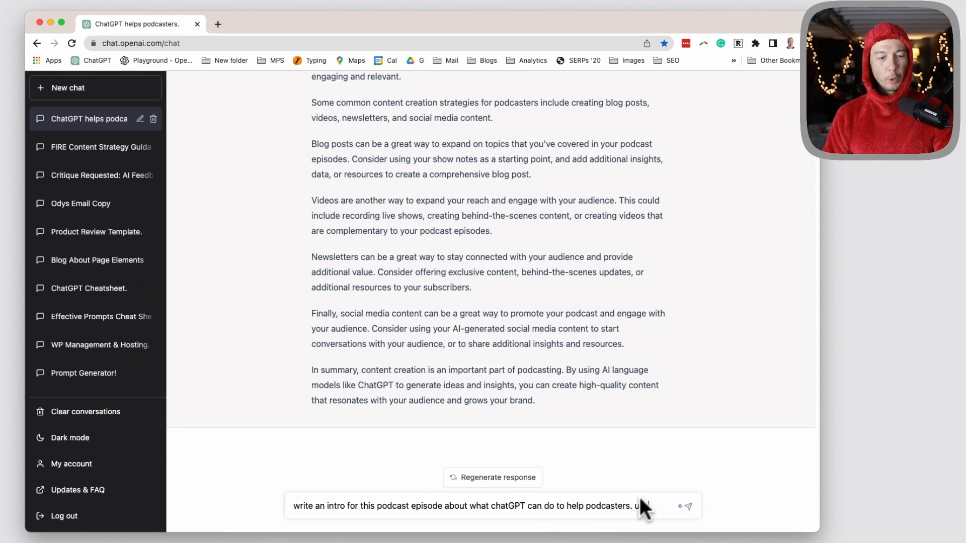
type("use humor and wordplay")
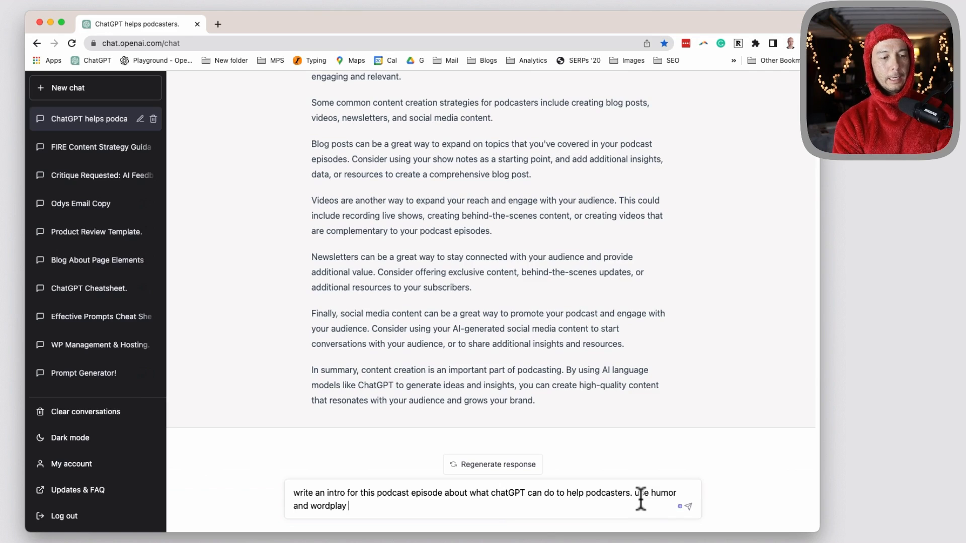
type("if possible. aim for 2")
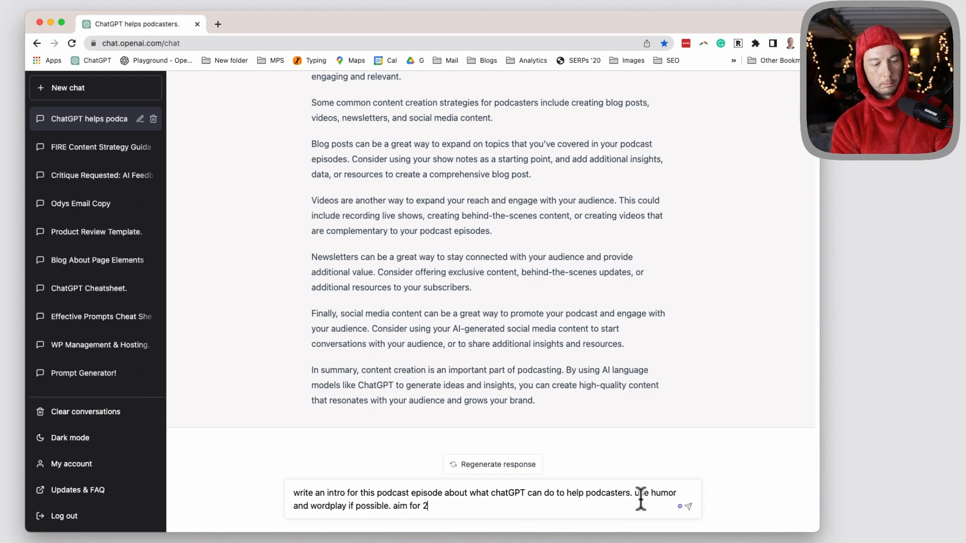
type("00 words")
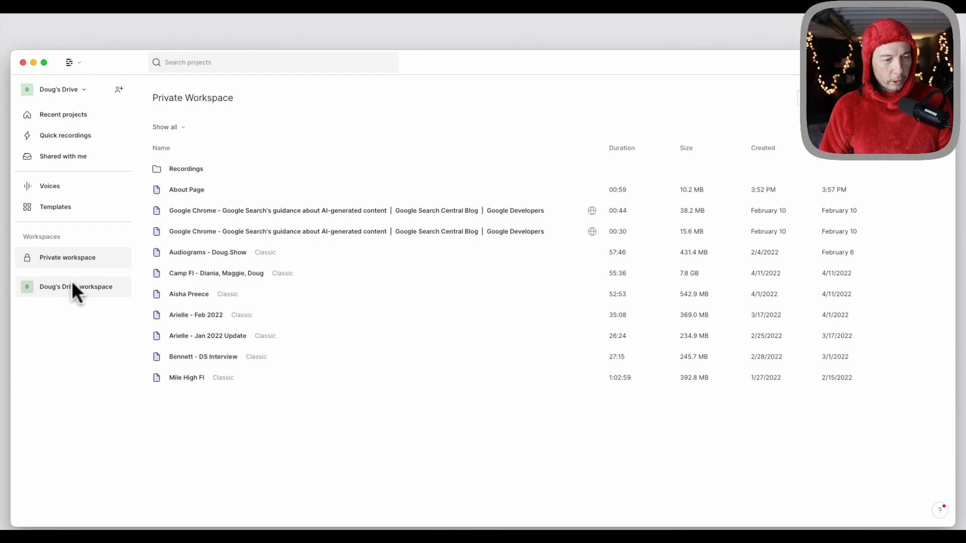
- Create a new team-workspace project titled 'What ChatGPT can do for Podcasters' and begin writing
left_click(76, 287)
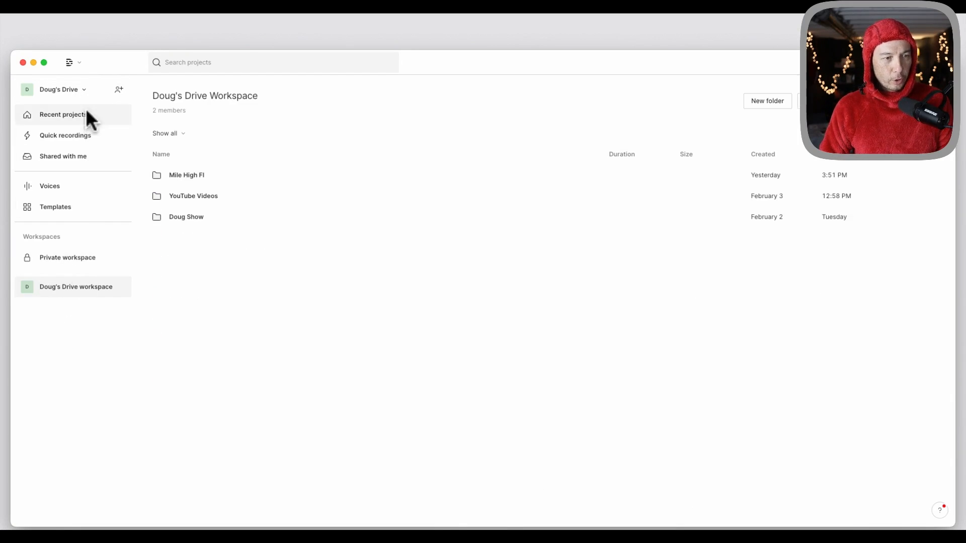
mouse_move(68, 261)
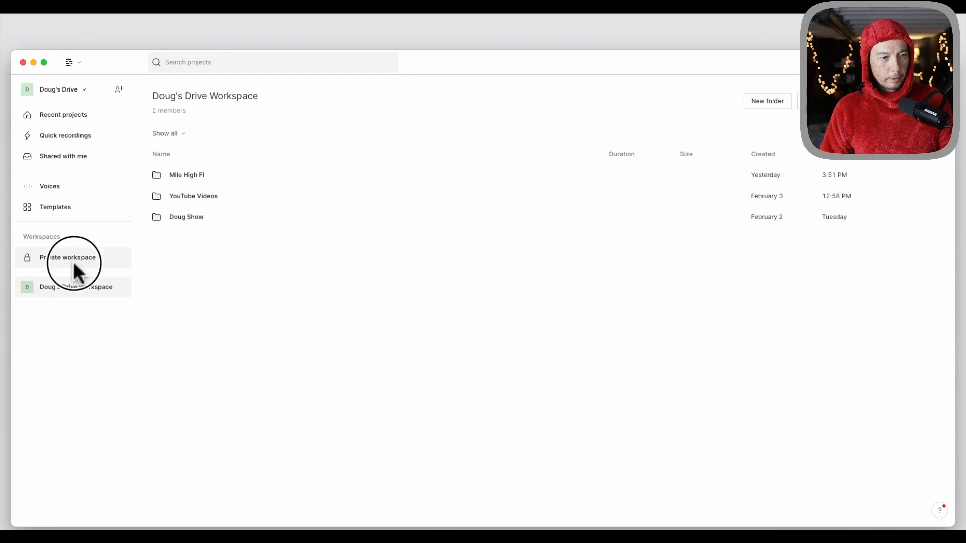
left_click(67, 257)
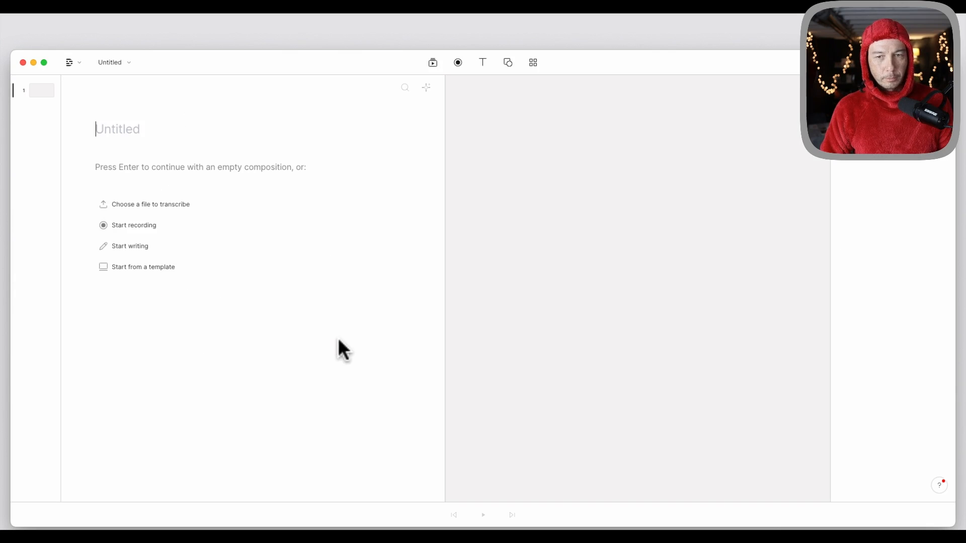
mouse_move(314, 333)
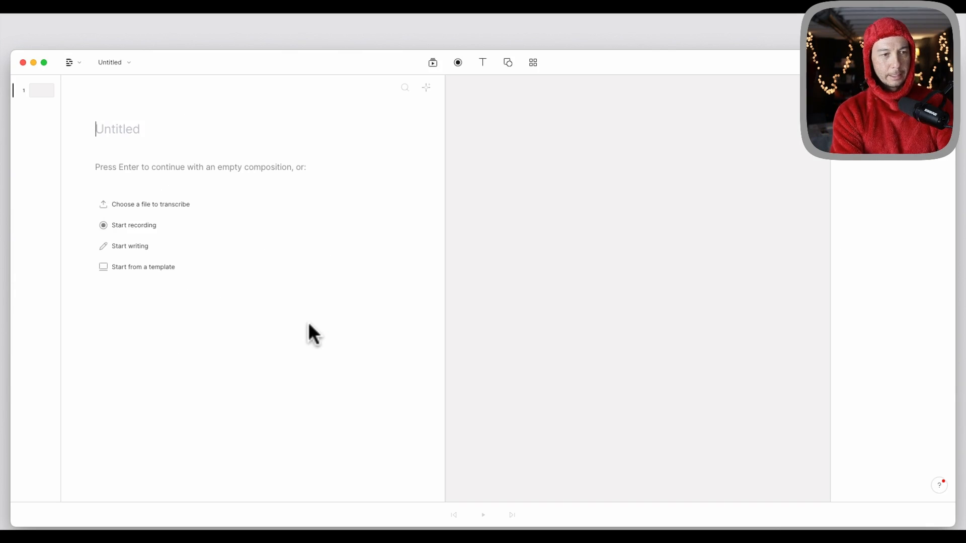
type("What")
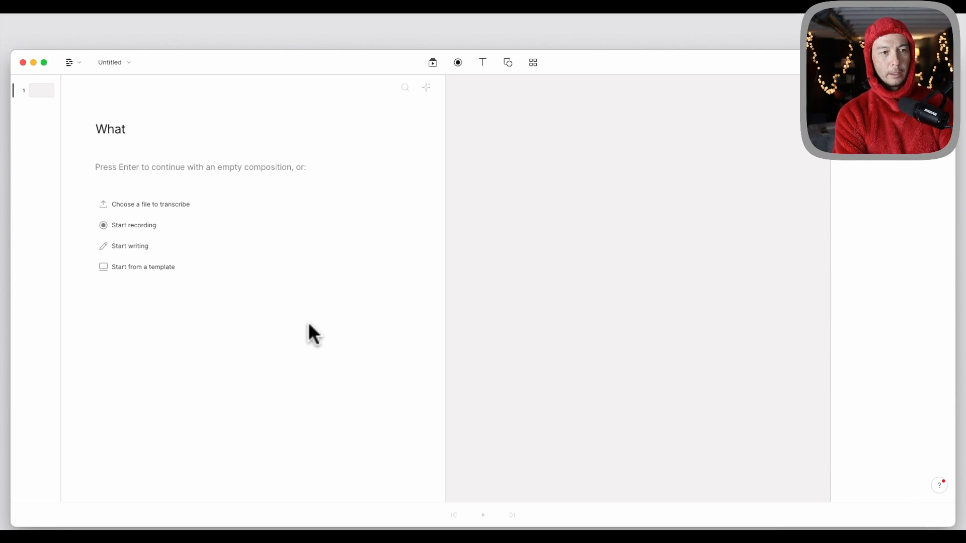
type("ChatGPT con")
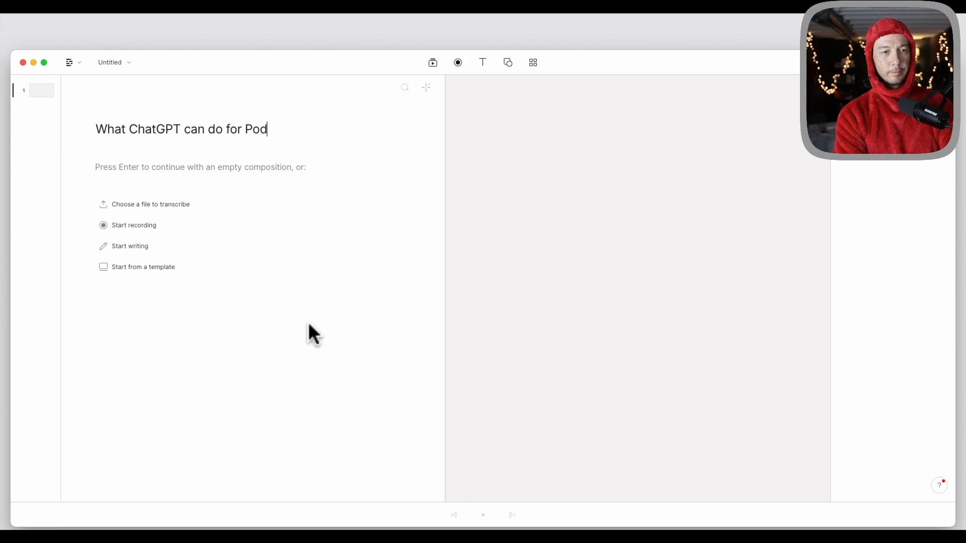
type("casters")
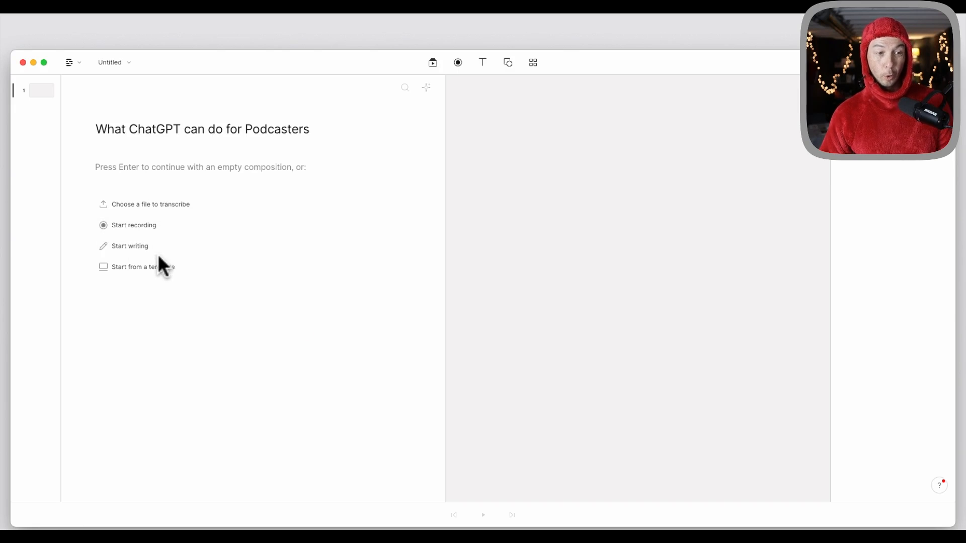
left_click(129, 246)
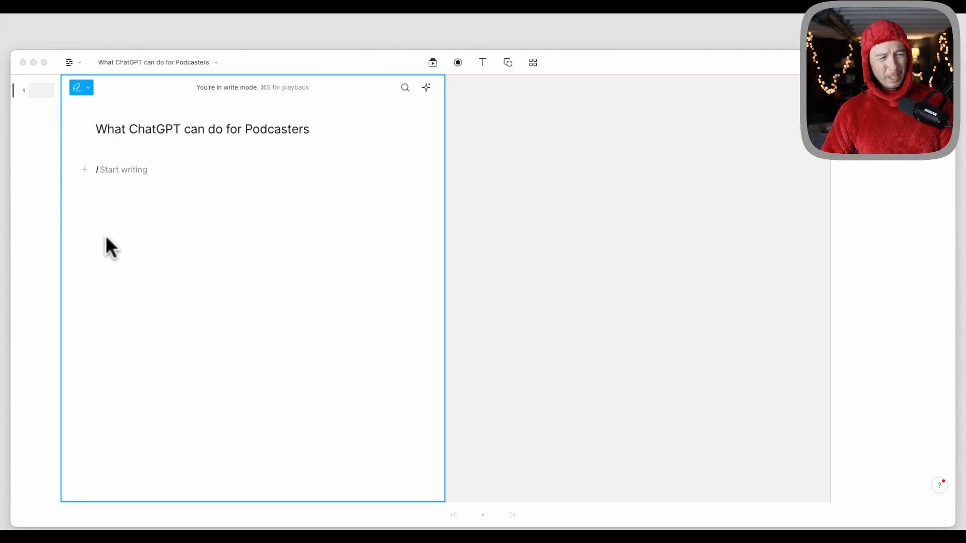
mouse_move(162, 372)
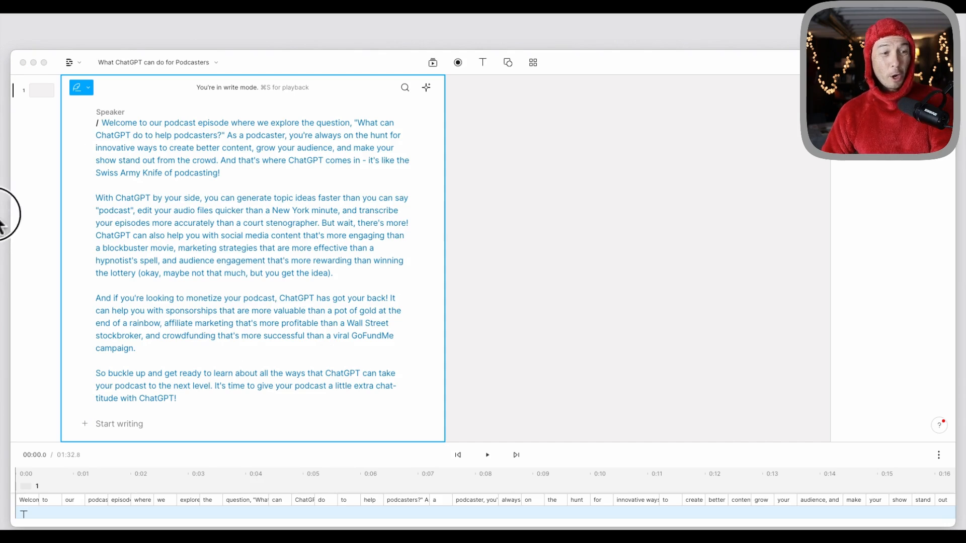
mouse_move(521, 15)
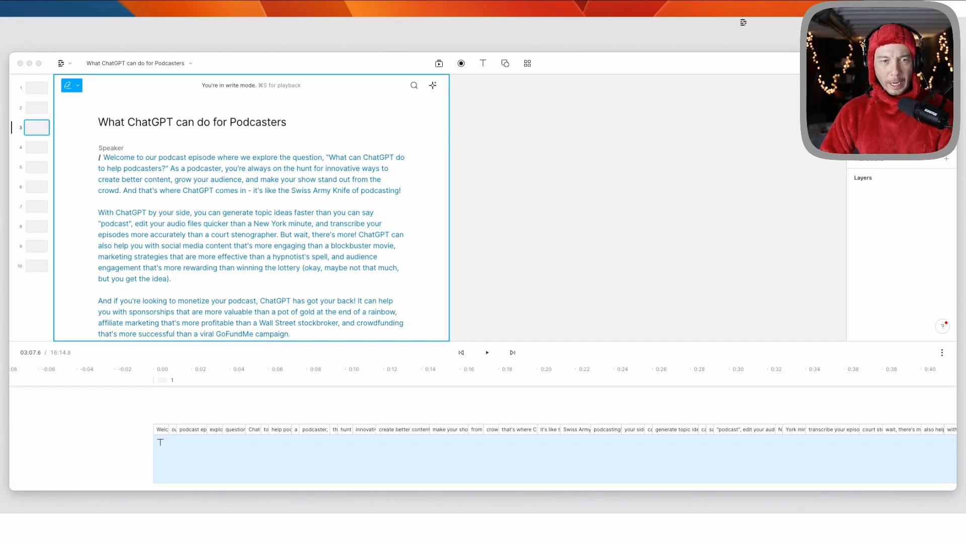
mouse_move(114, 157)
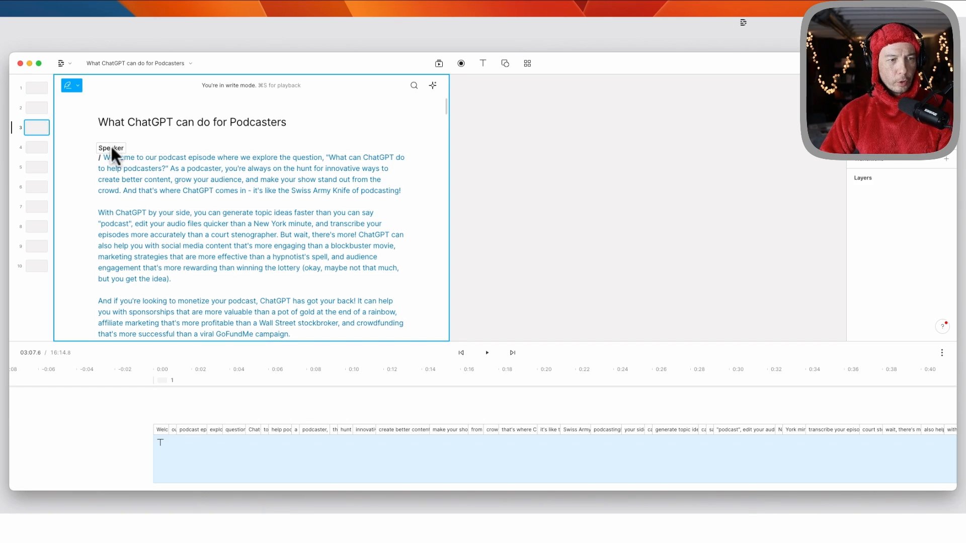
- Set the script's speaker to the Doug AI voice and respell ChatGPT as 'Chat G P T'
left_click(111, 148)
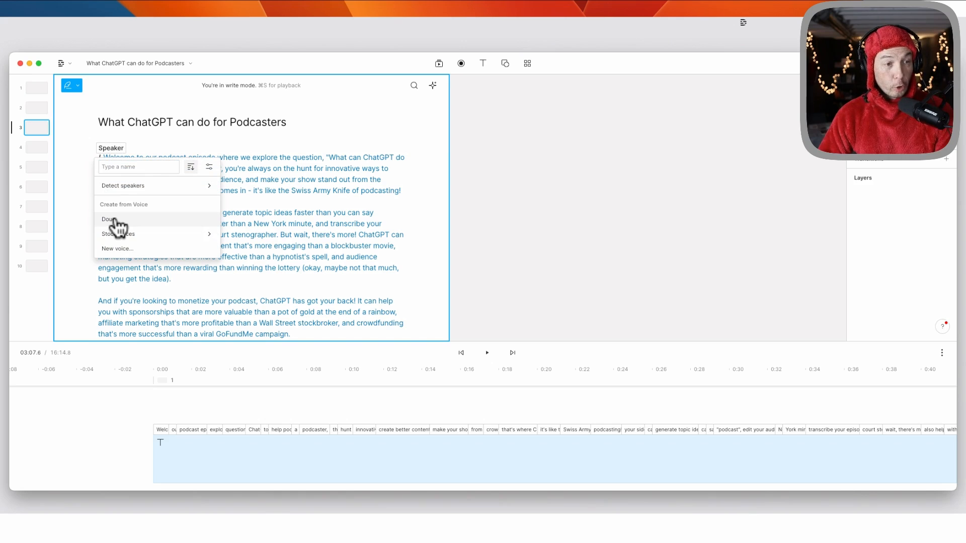
left_click(108, 220)
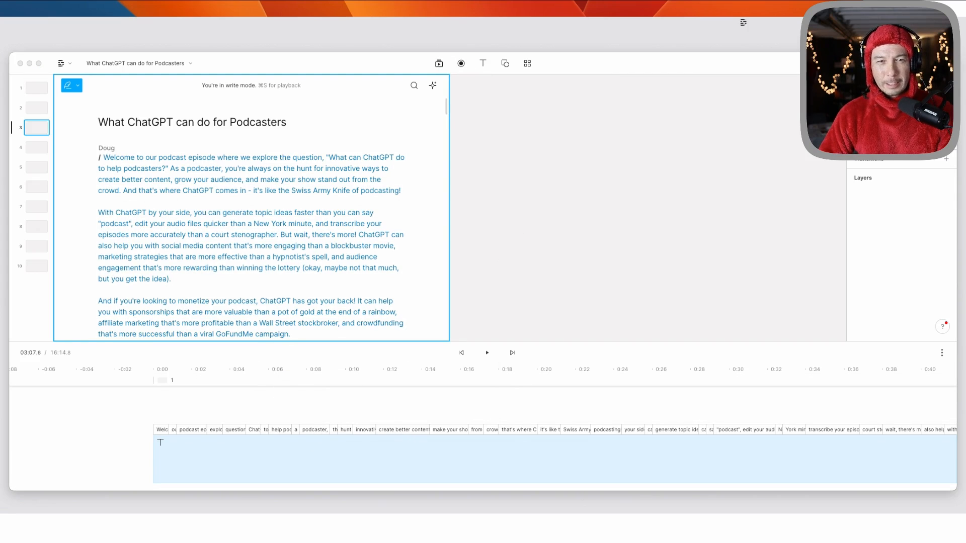
left_click(413, 86)
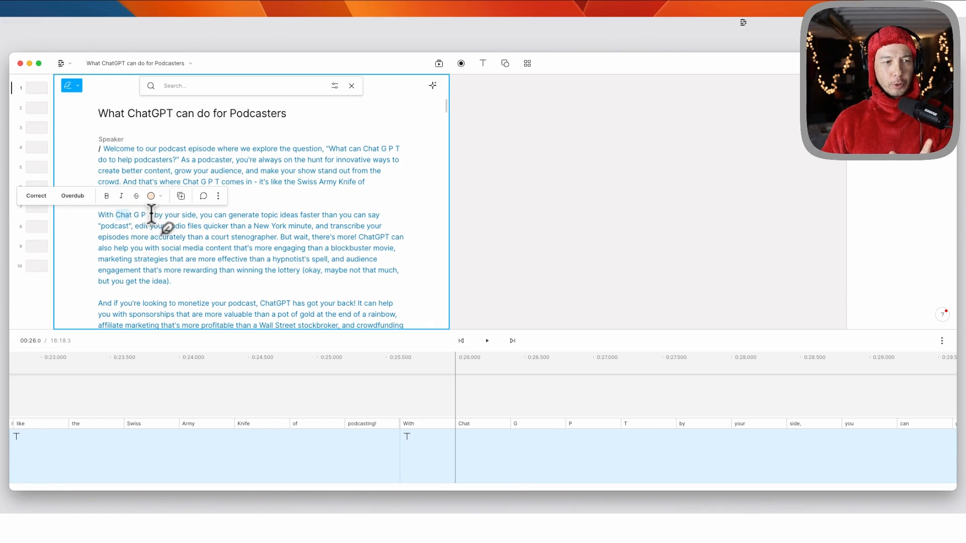
mouse_move(484, 37)
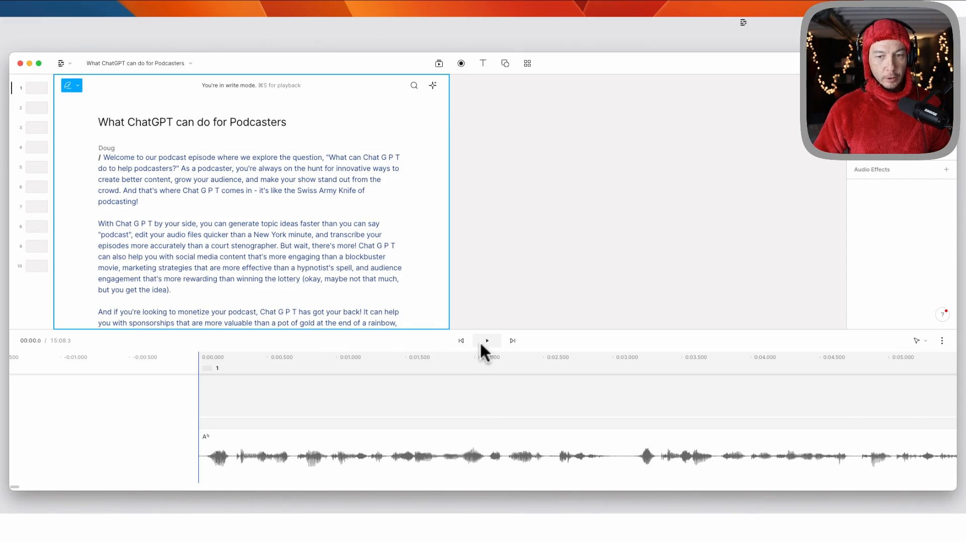
left_click(486, 340)
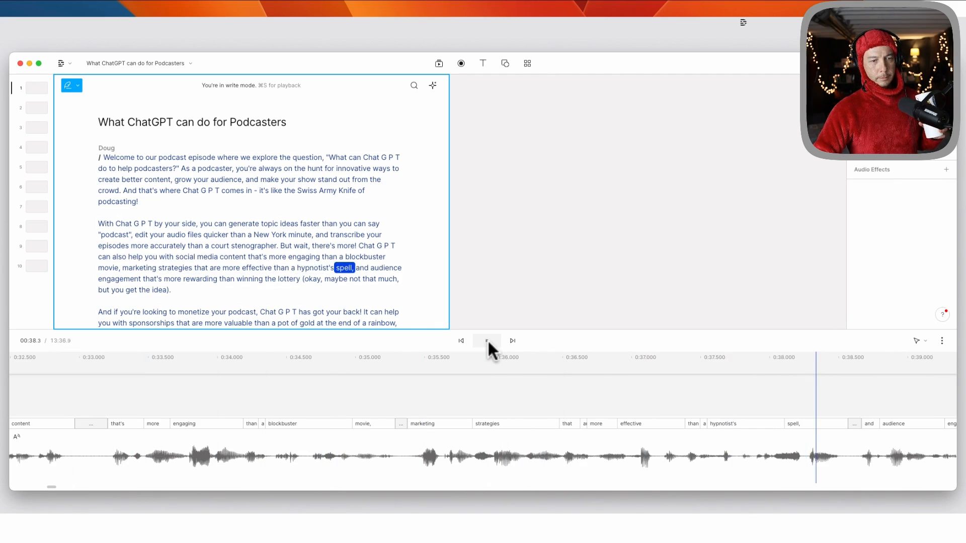
left_click(486, 340)
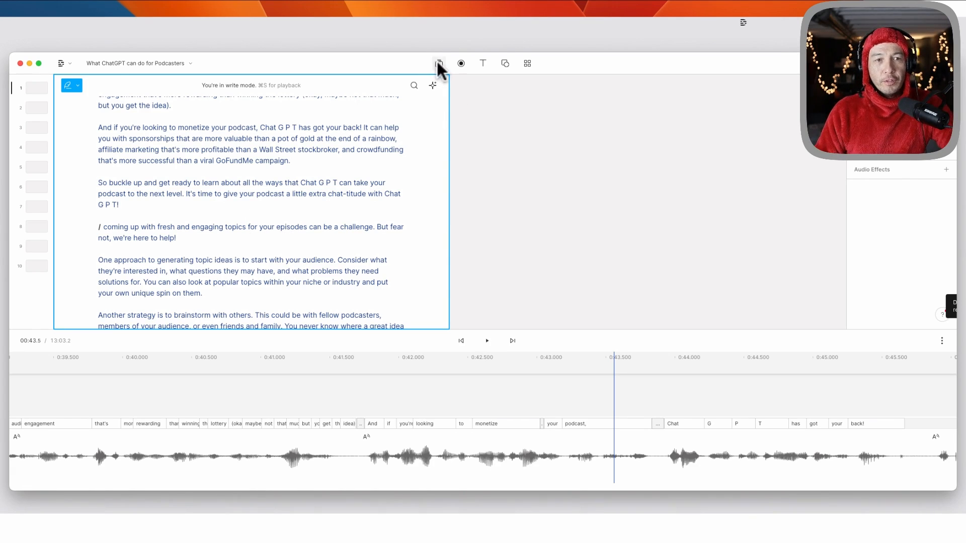
left_click(439, 63)
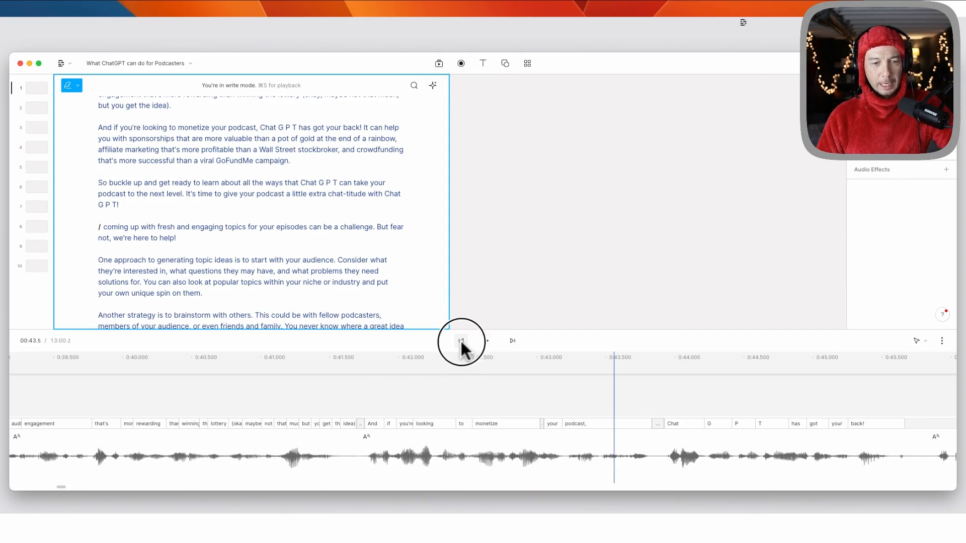
- Add two stock podcast-recording clips at the project start and play back the result
left_click(439, 63)
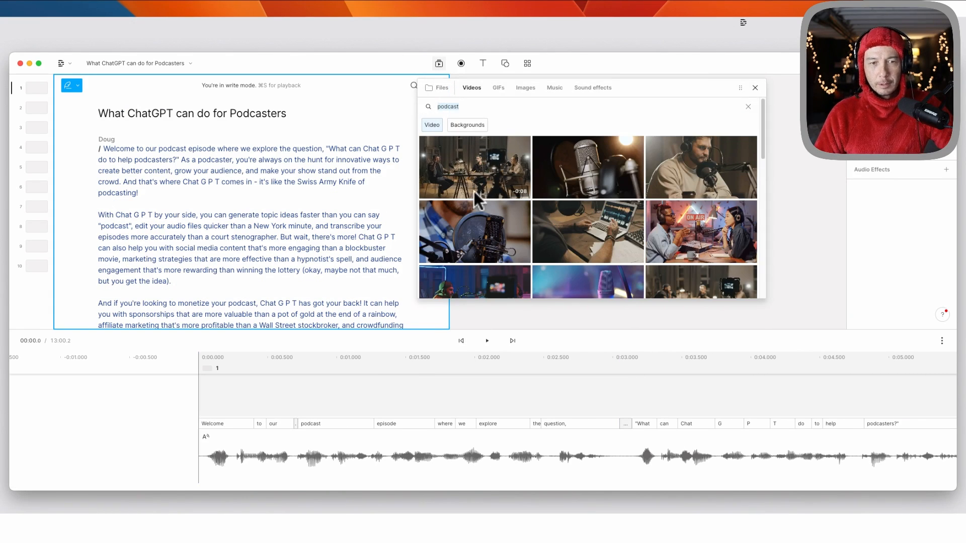
left_click(474, 167)
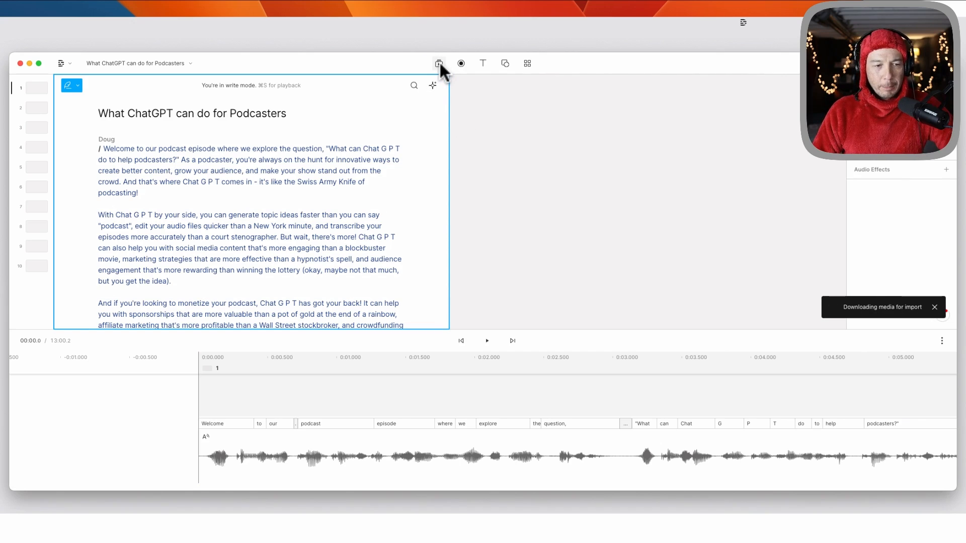
left_click(439, 63)
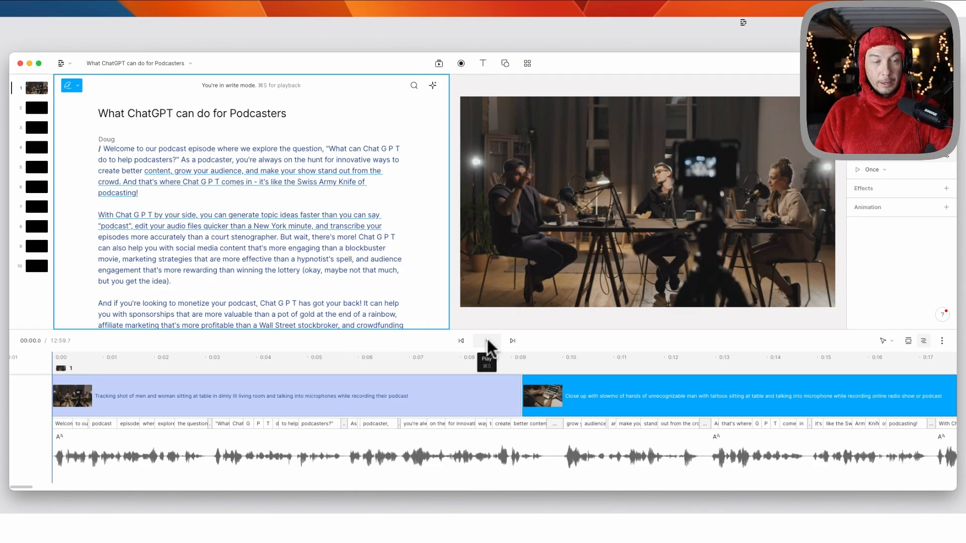
left_click(487, 341)
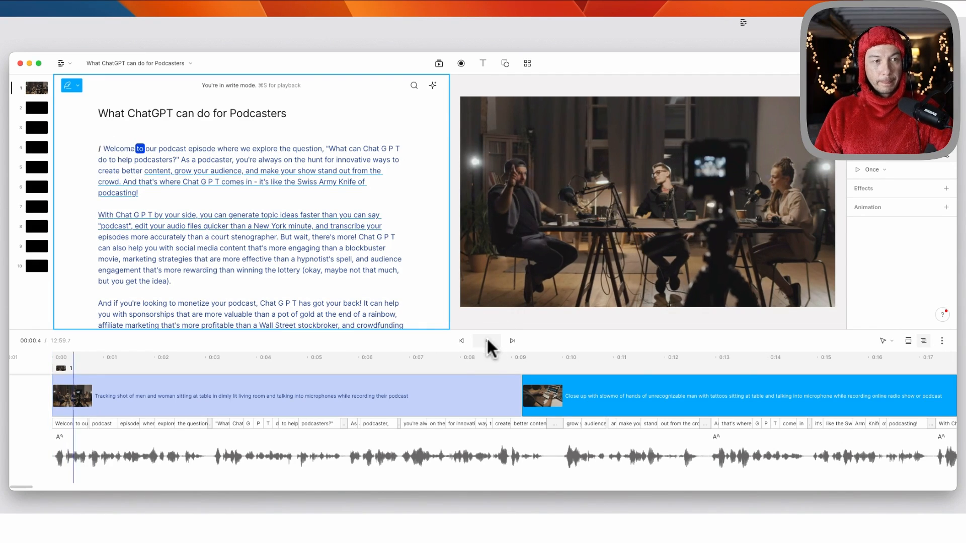
left_click(486, 341)
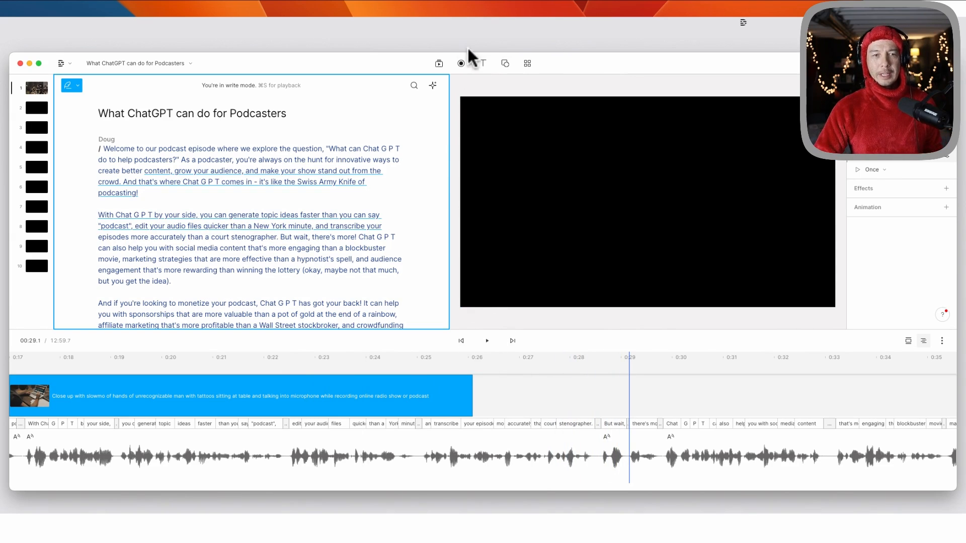
mouse_move(458, 56)
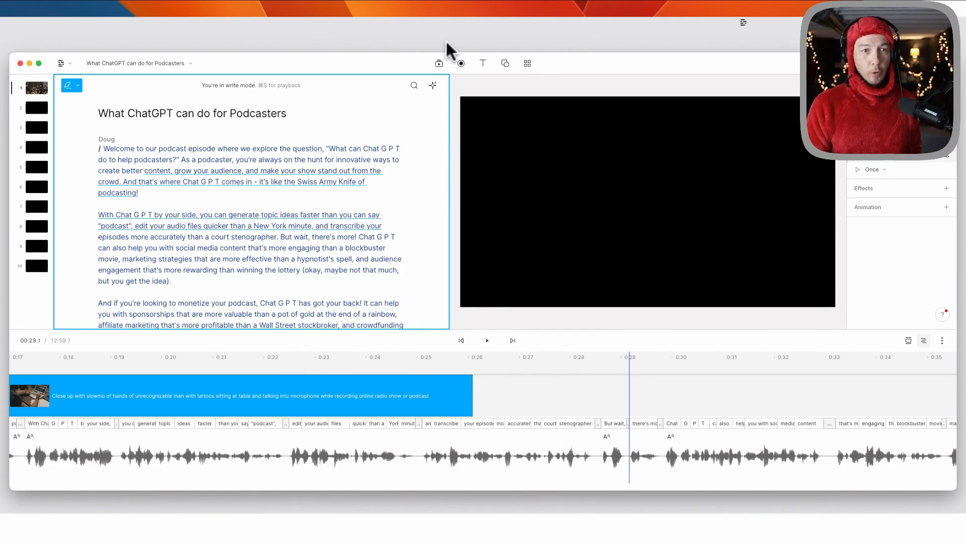